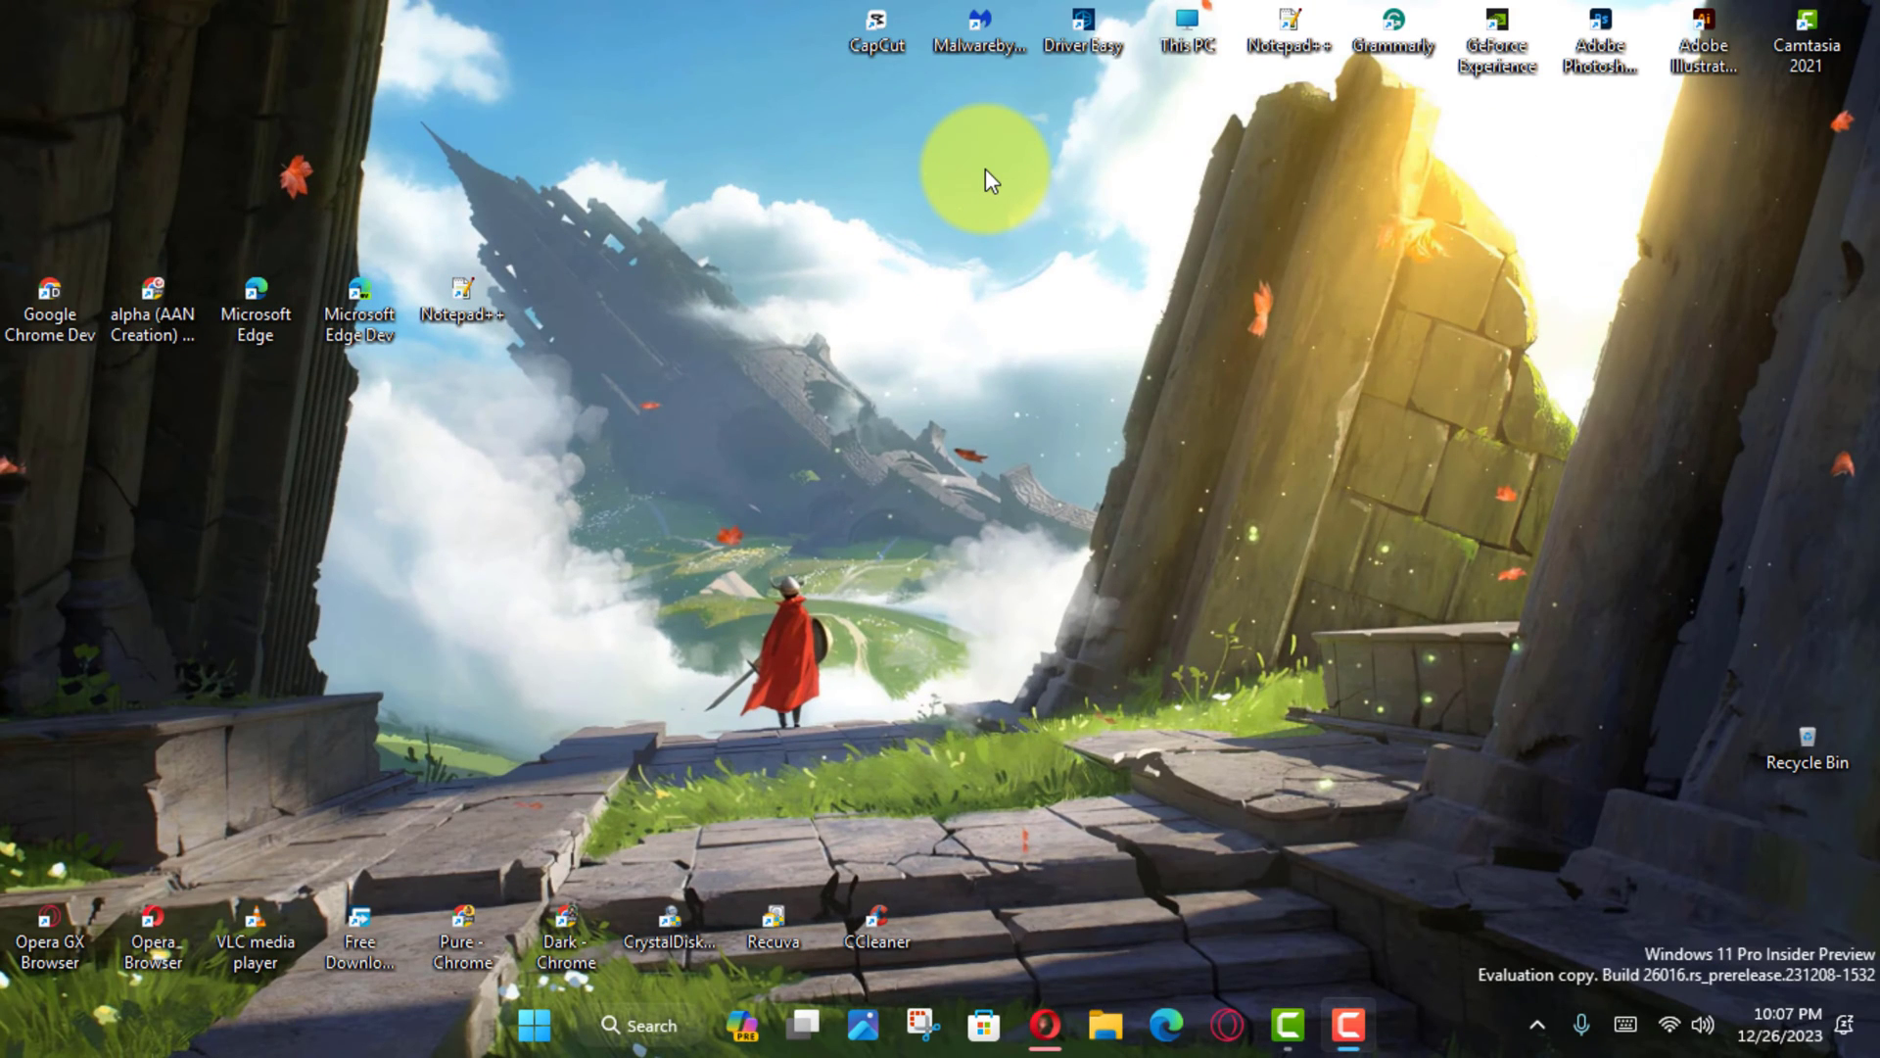
mouse_move(1012, 147)
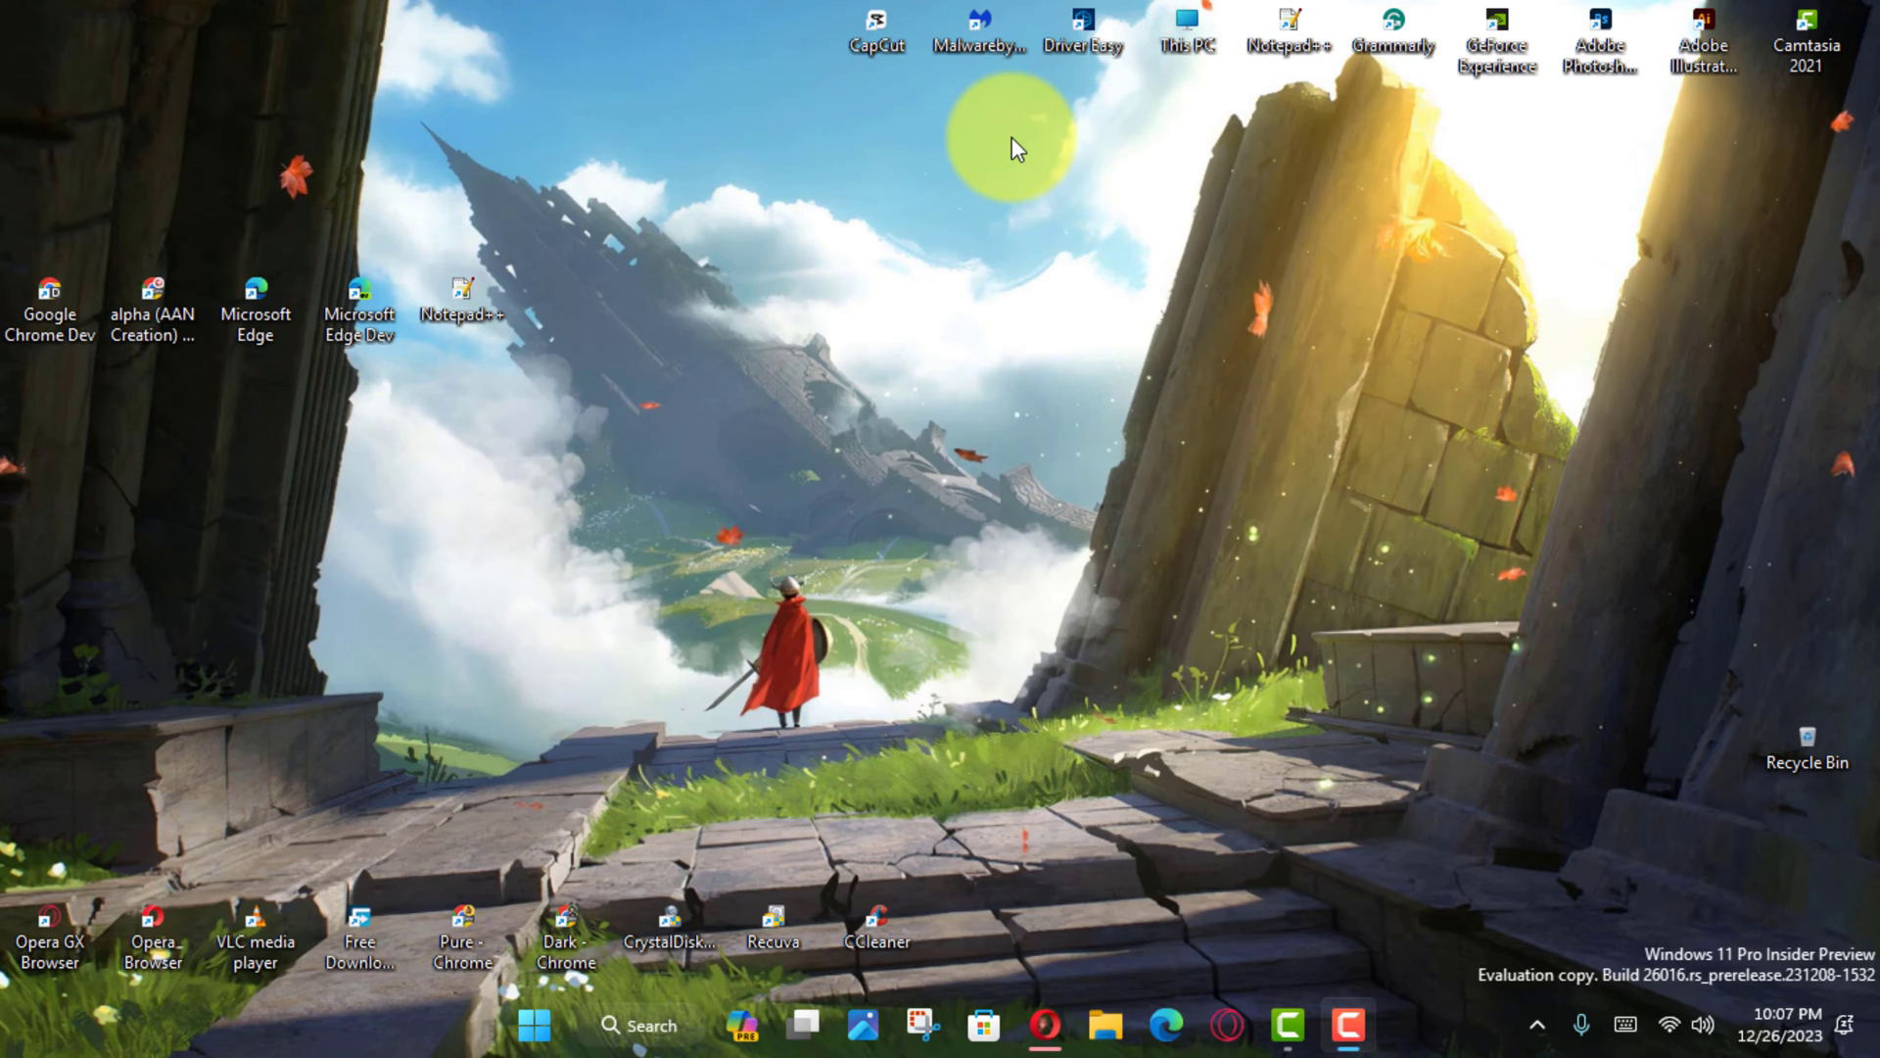
mouse_move(1099, 196)
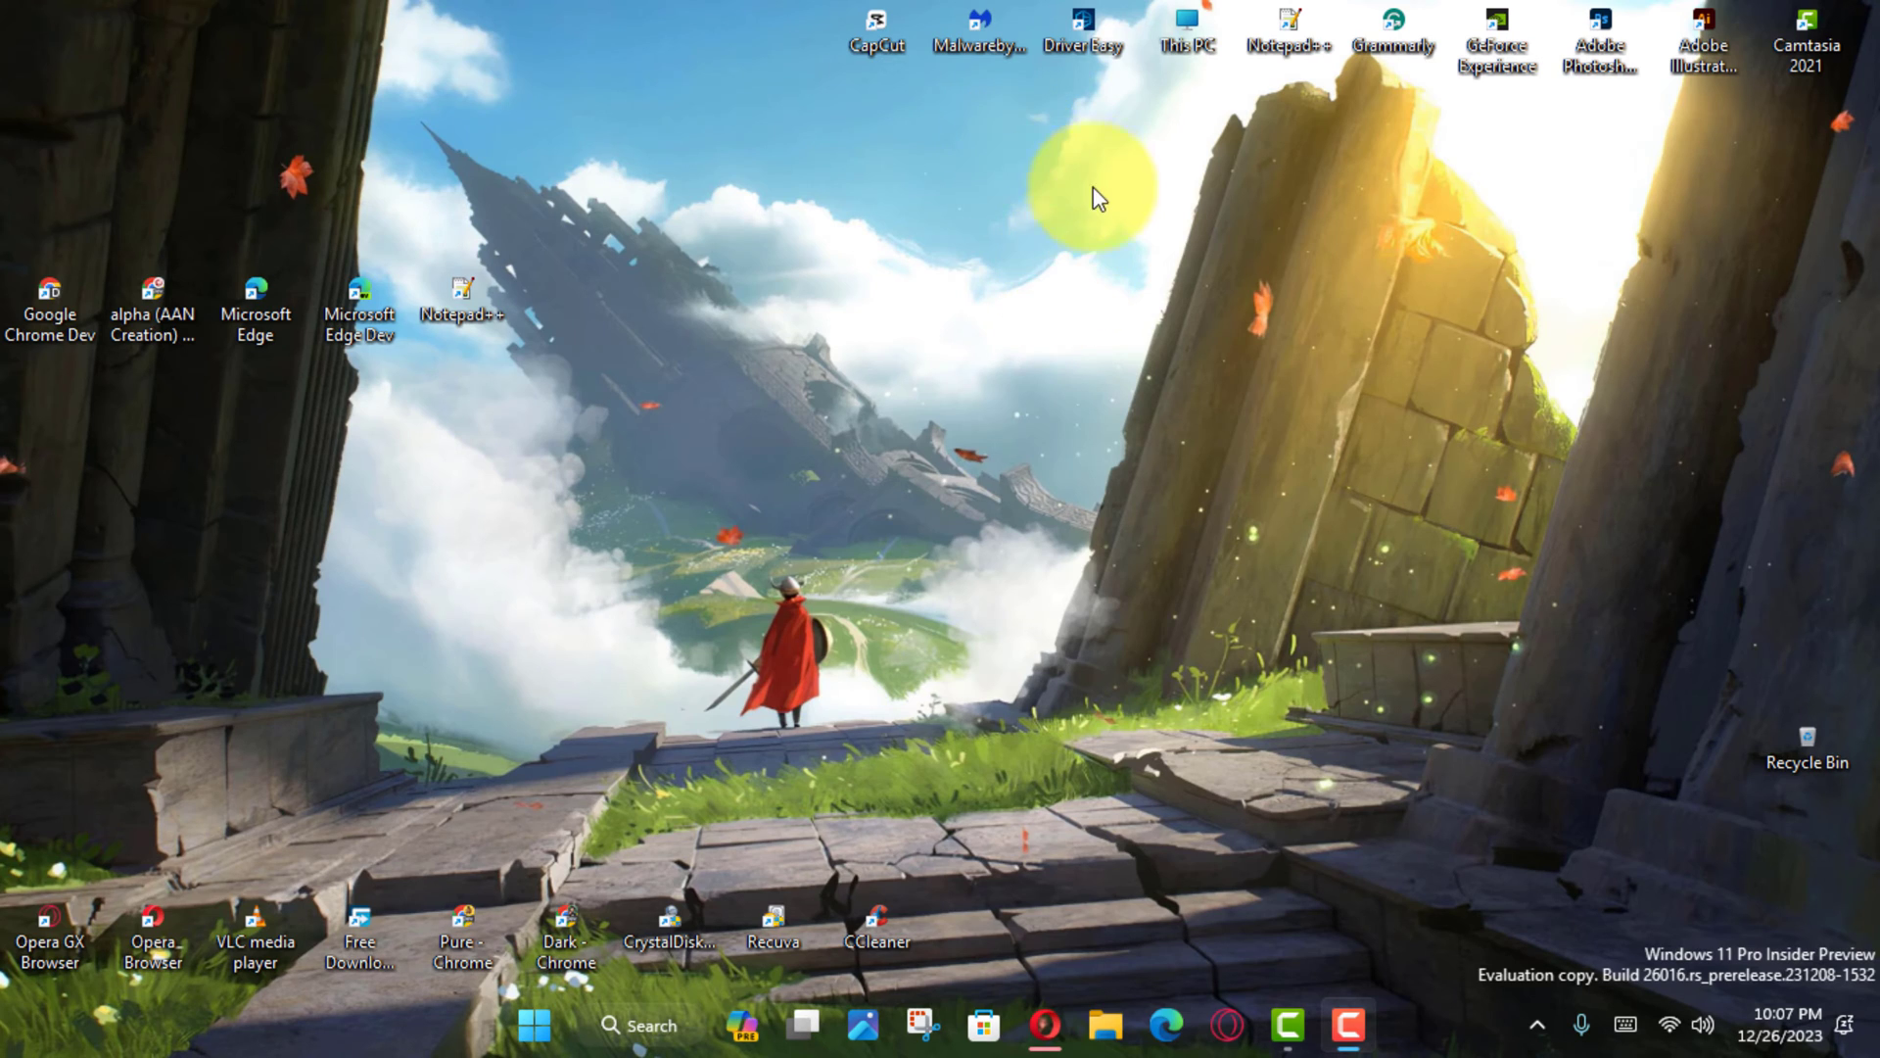
mouse_move(642, 1022)
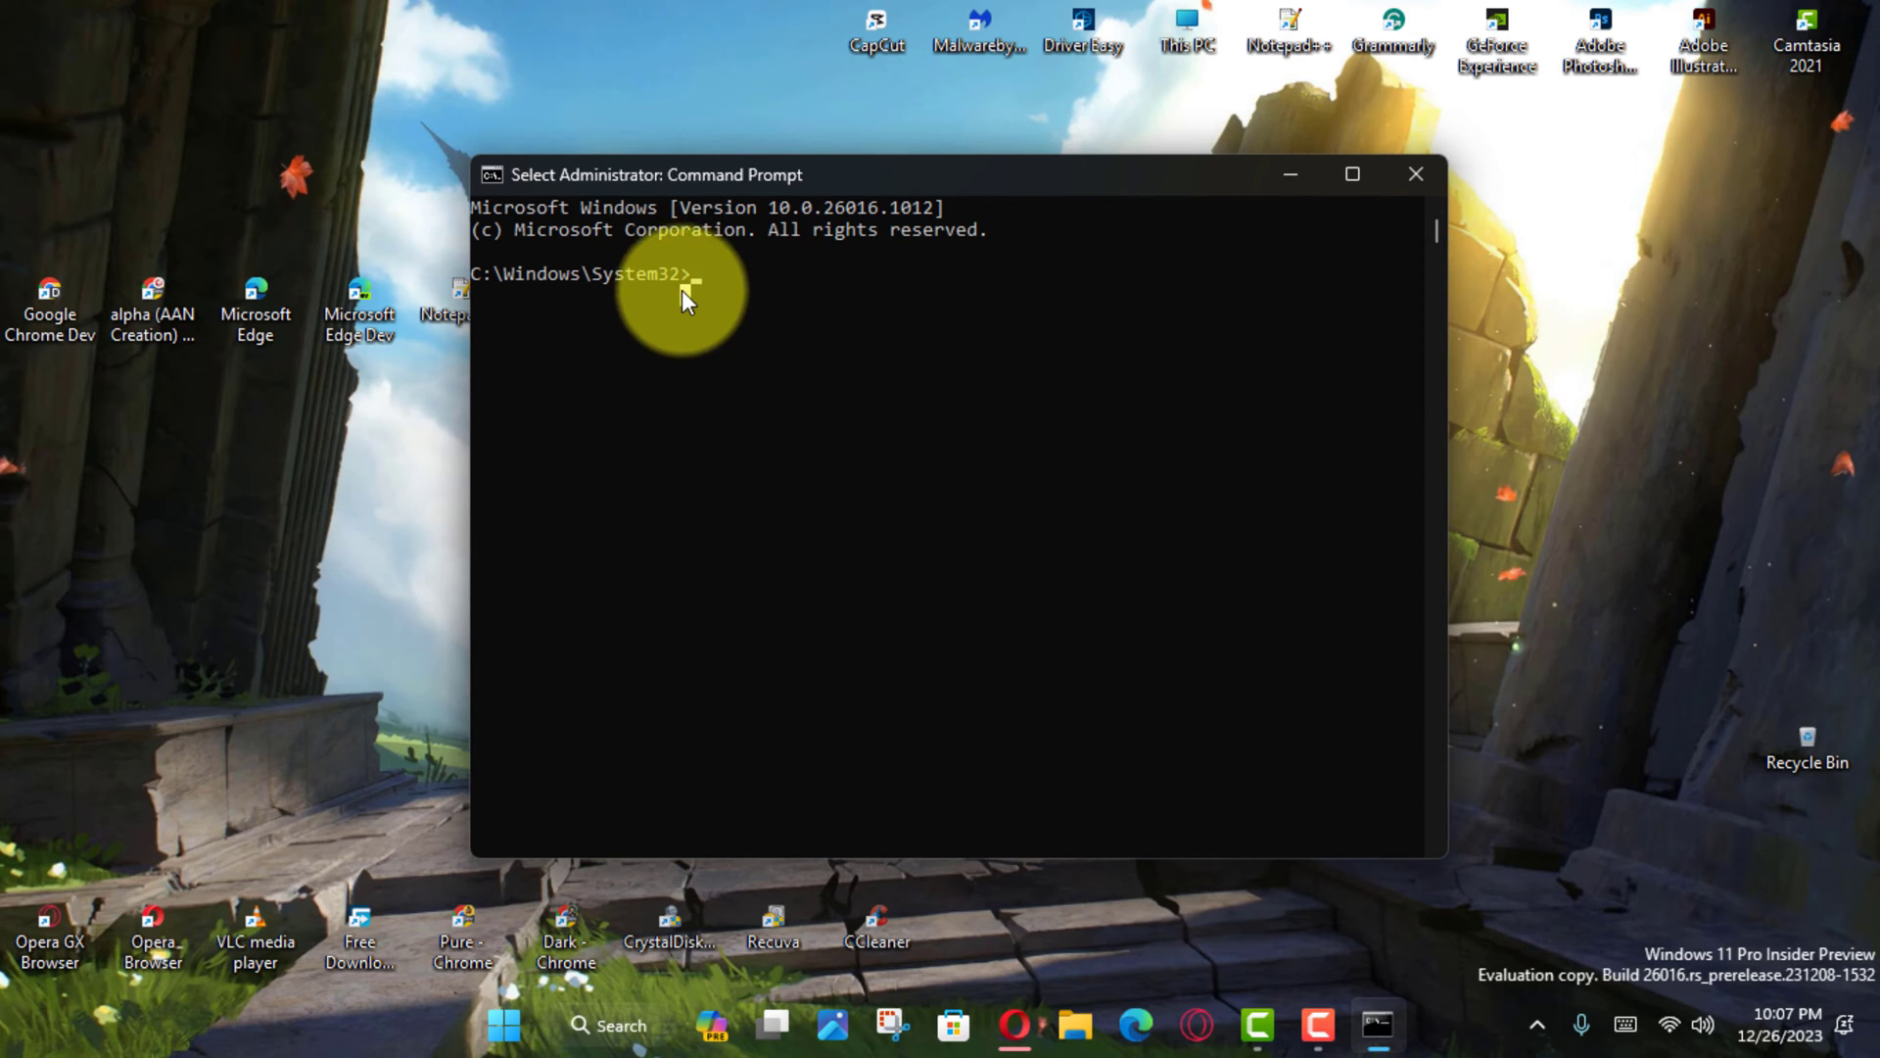
mouse_move(1134, 196)
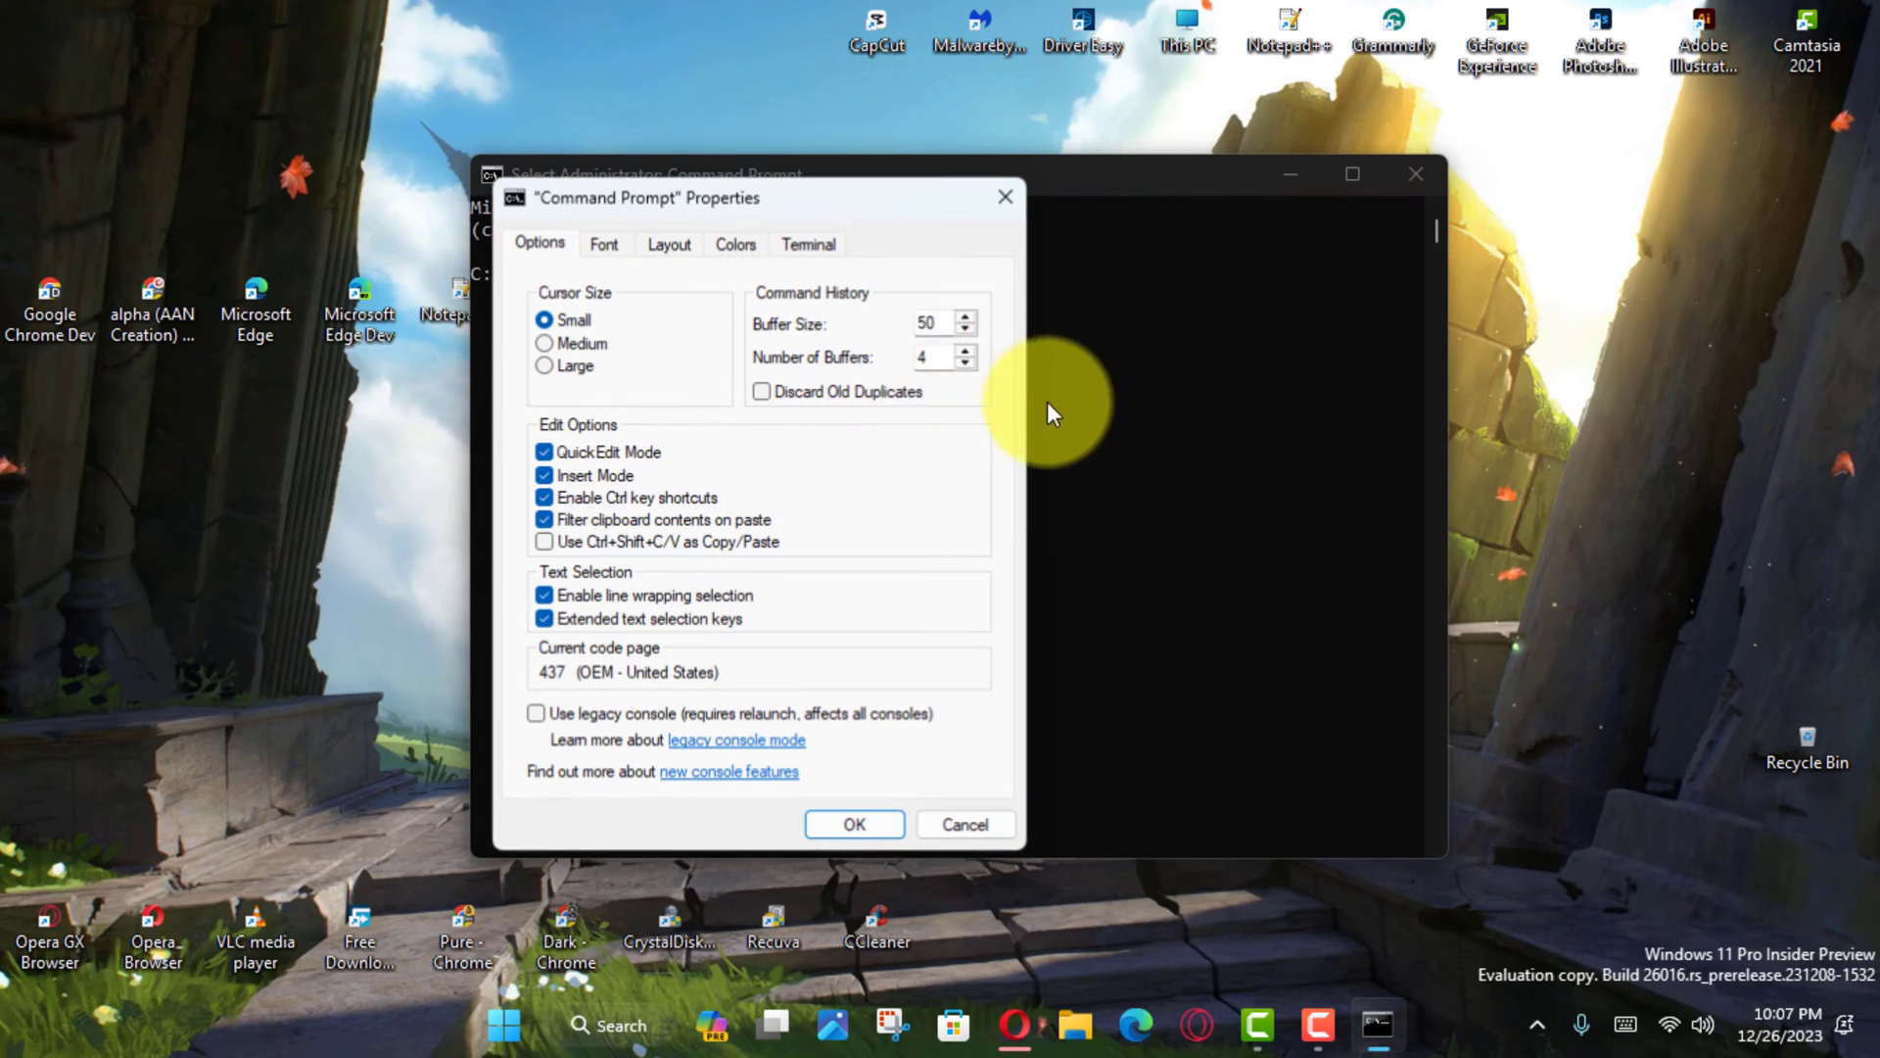
Enable 'Use legacy console' in Properties, confirm it stayed checked, then close the console window
click(537, 713)
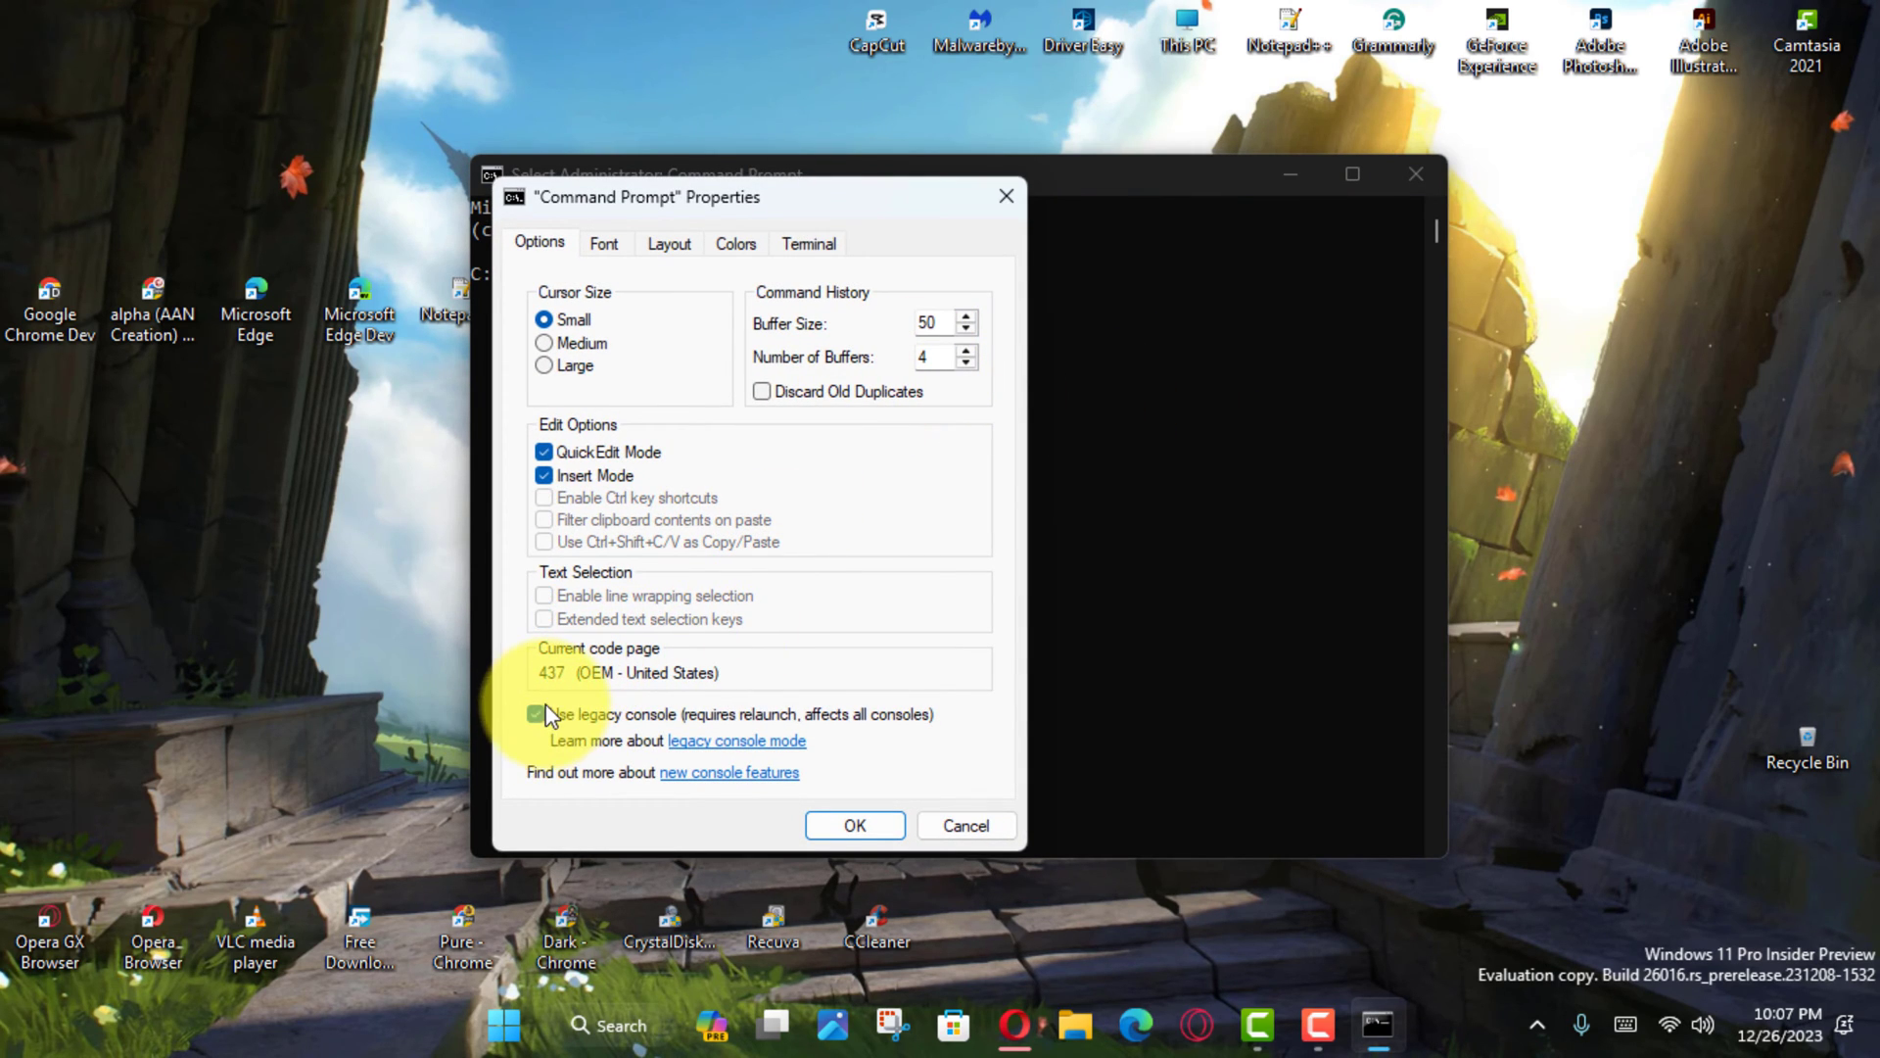
click(854, 825)
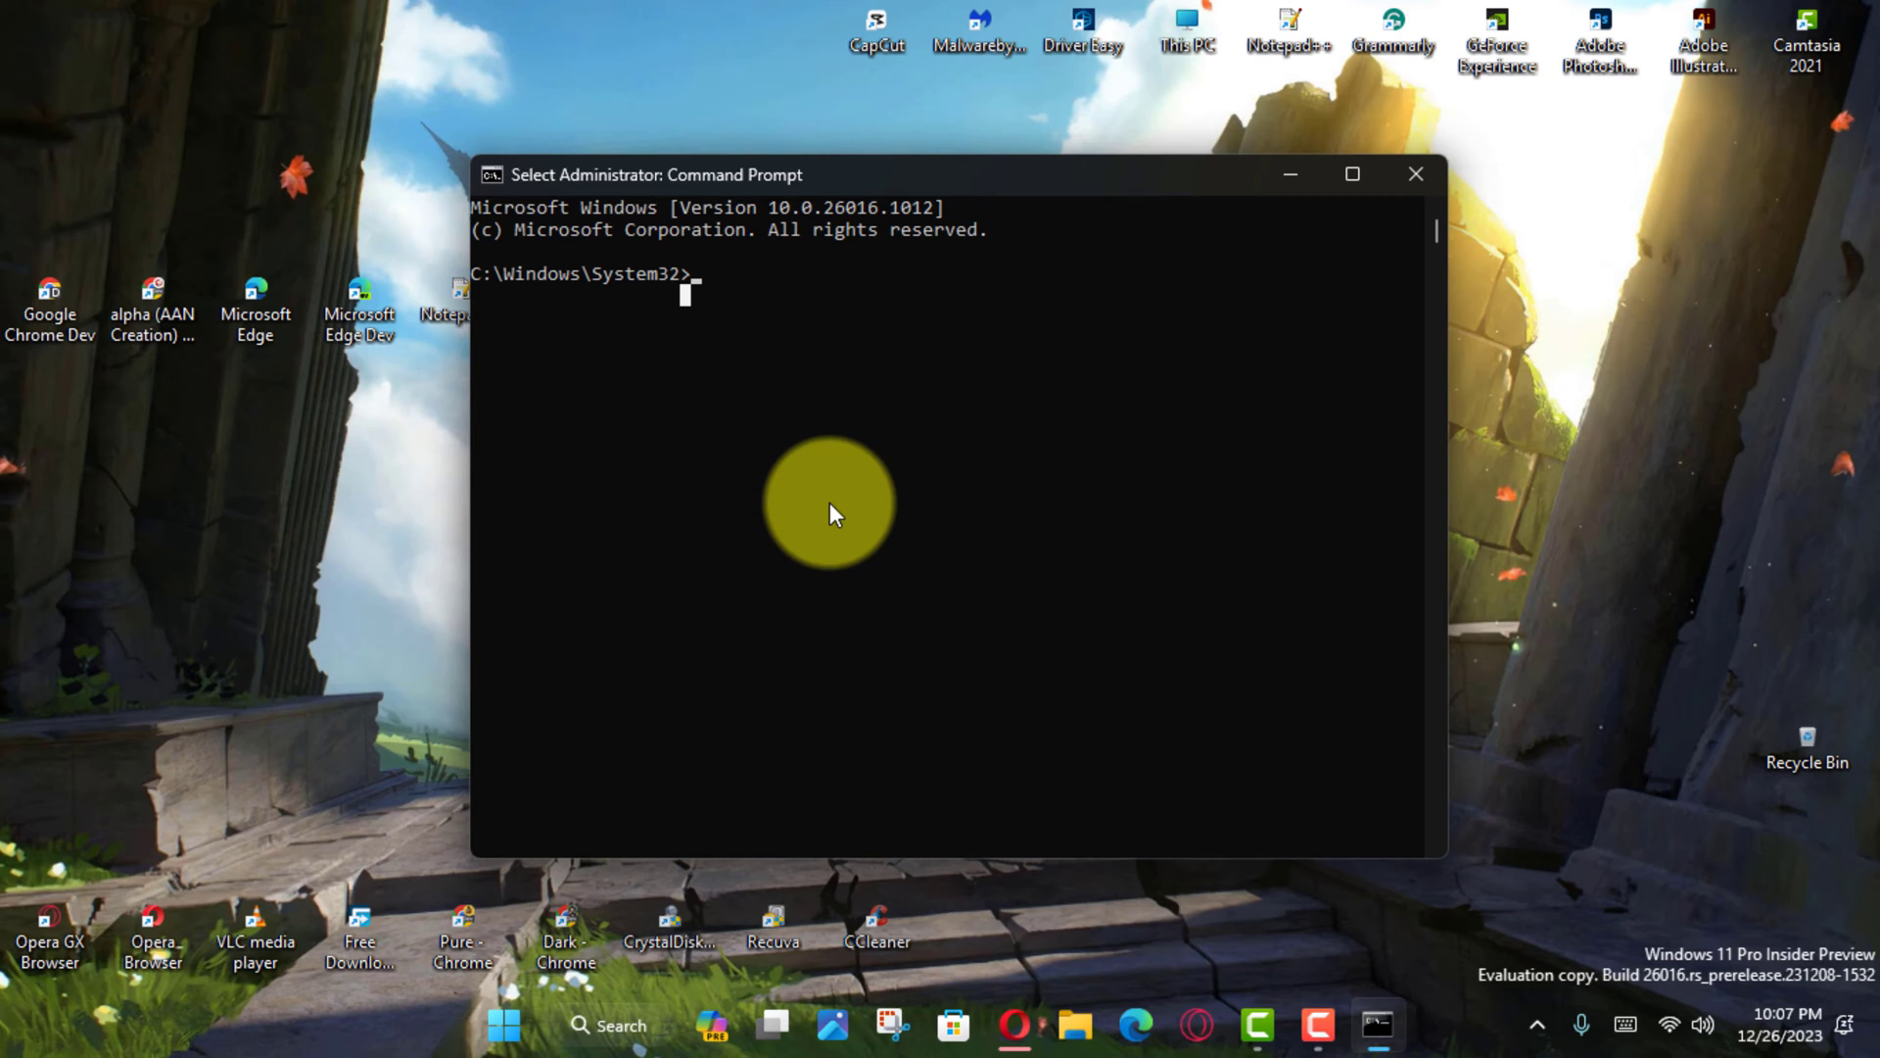
right_click(656, 175)
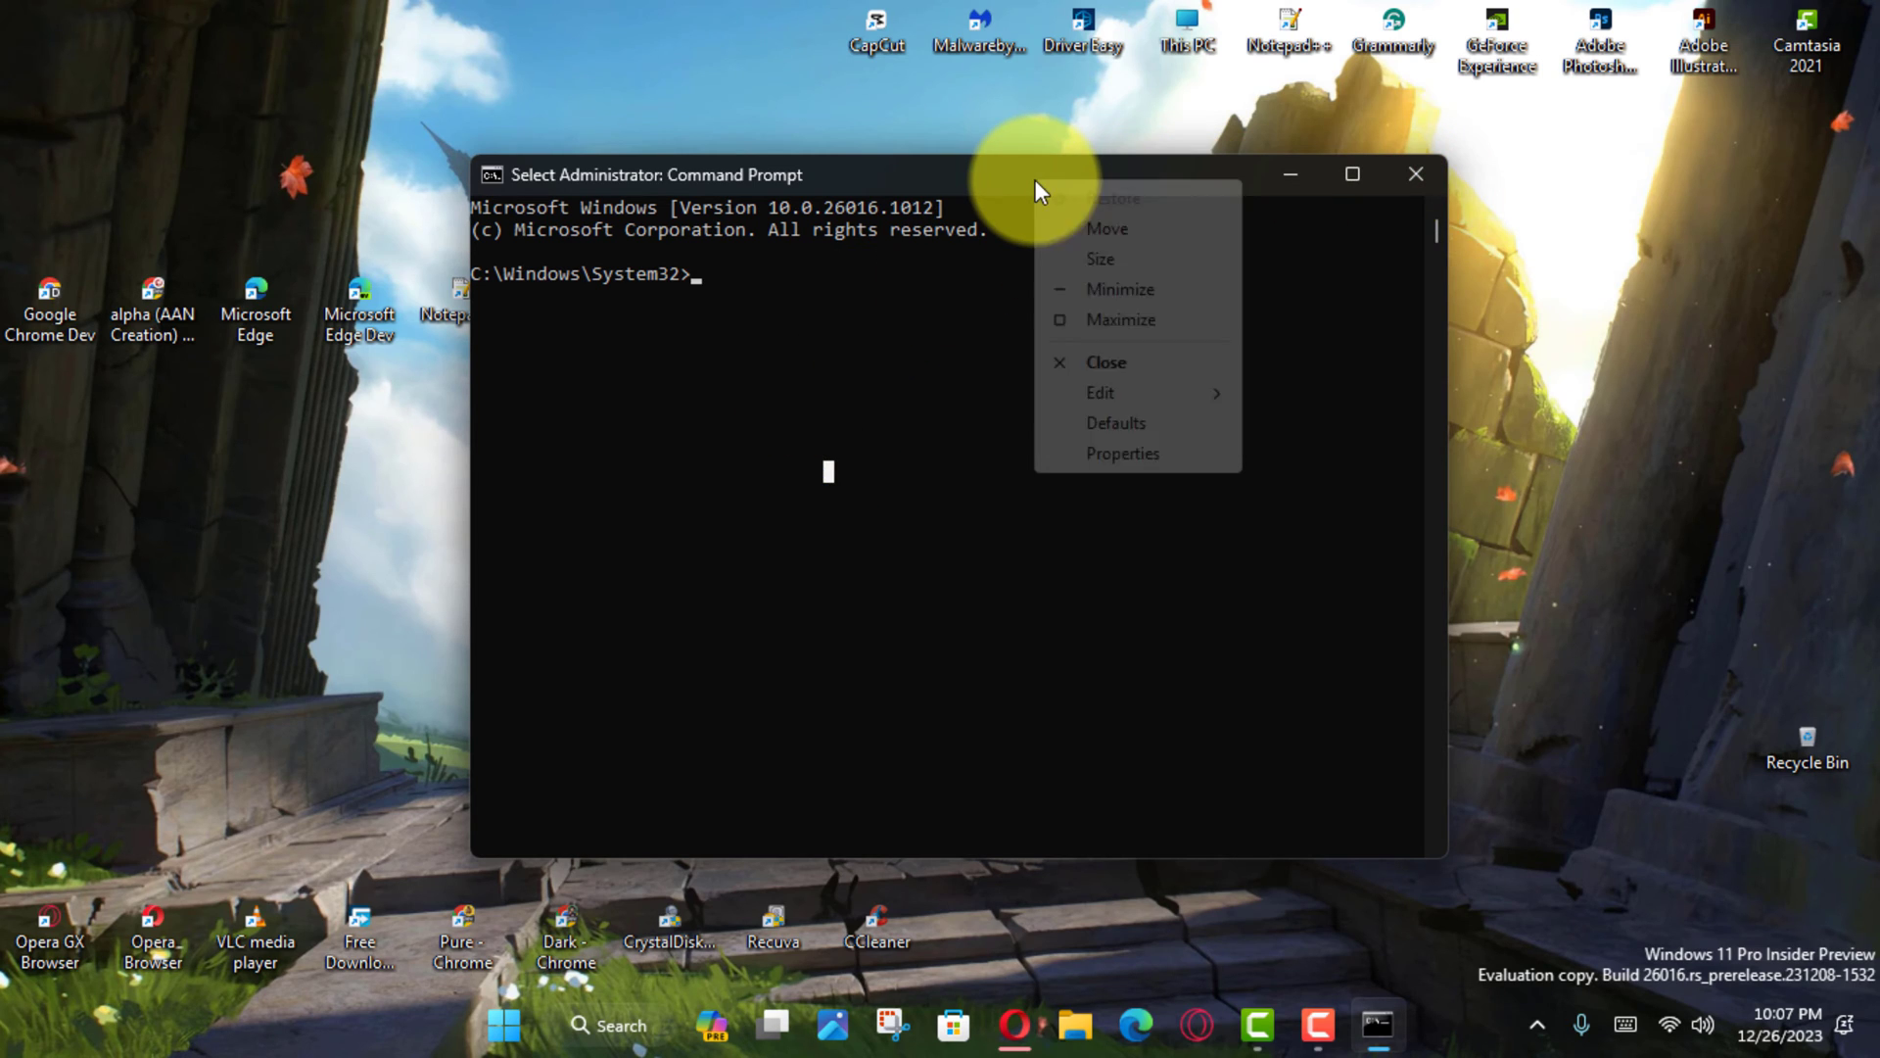
click(1124, 453)
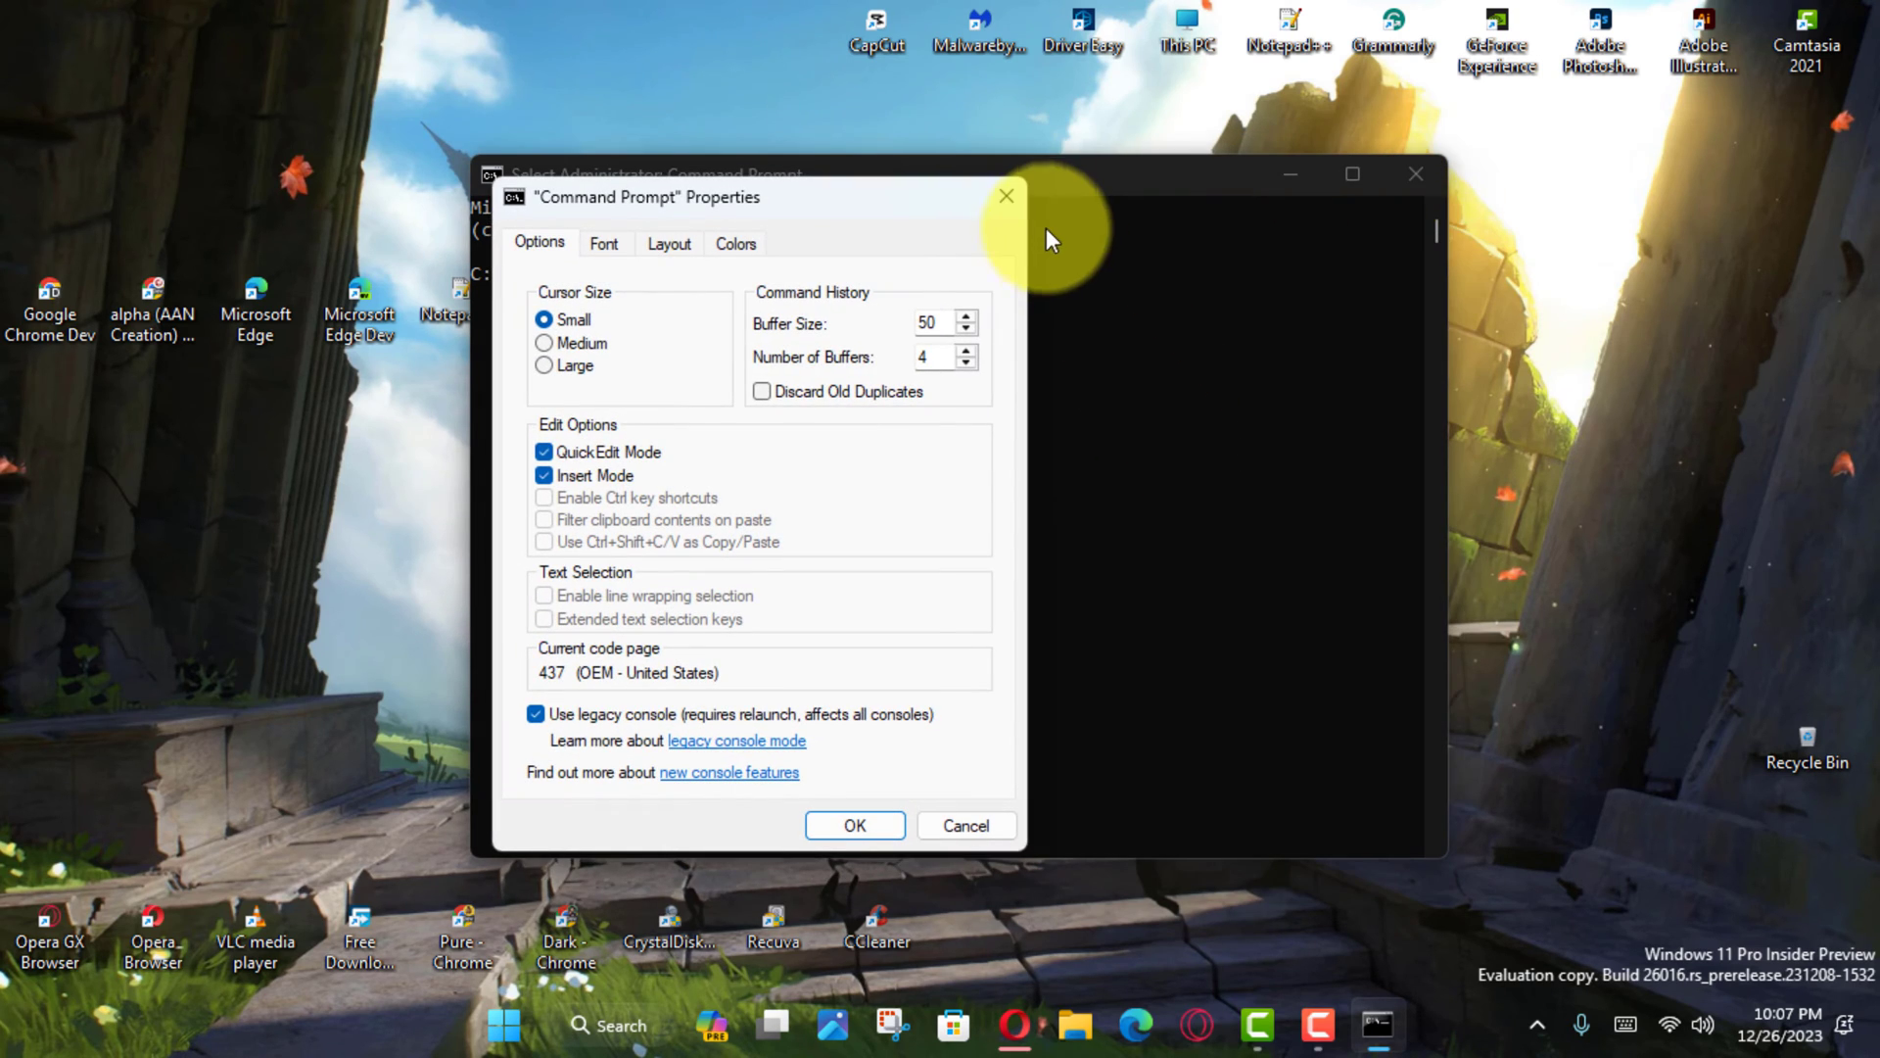
mouse_move(1005, 195)
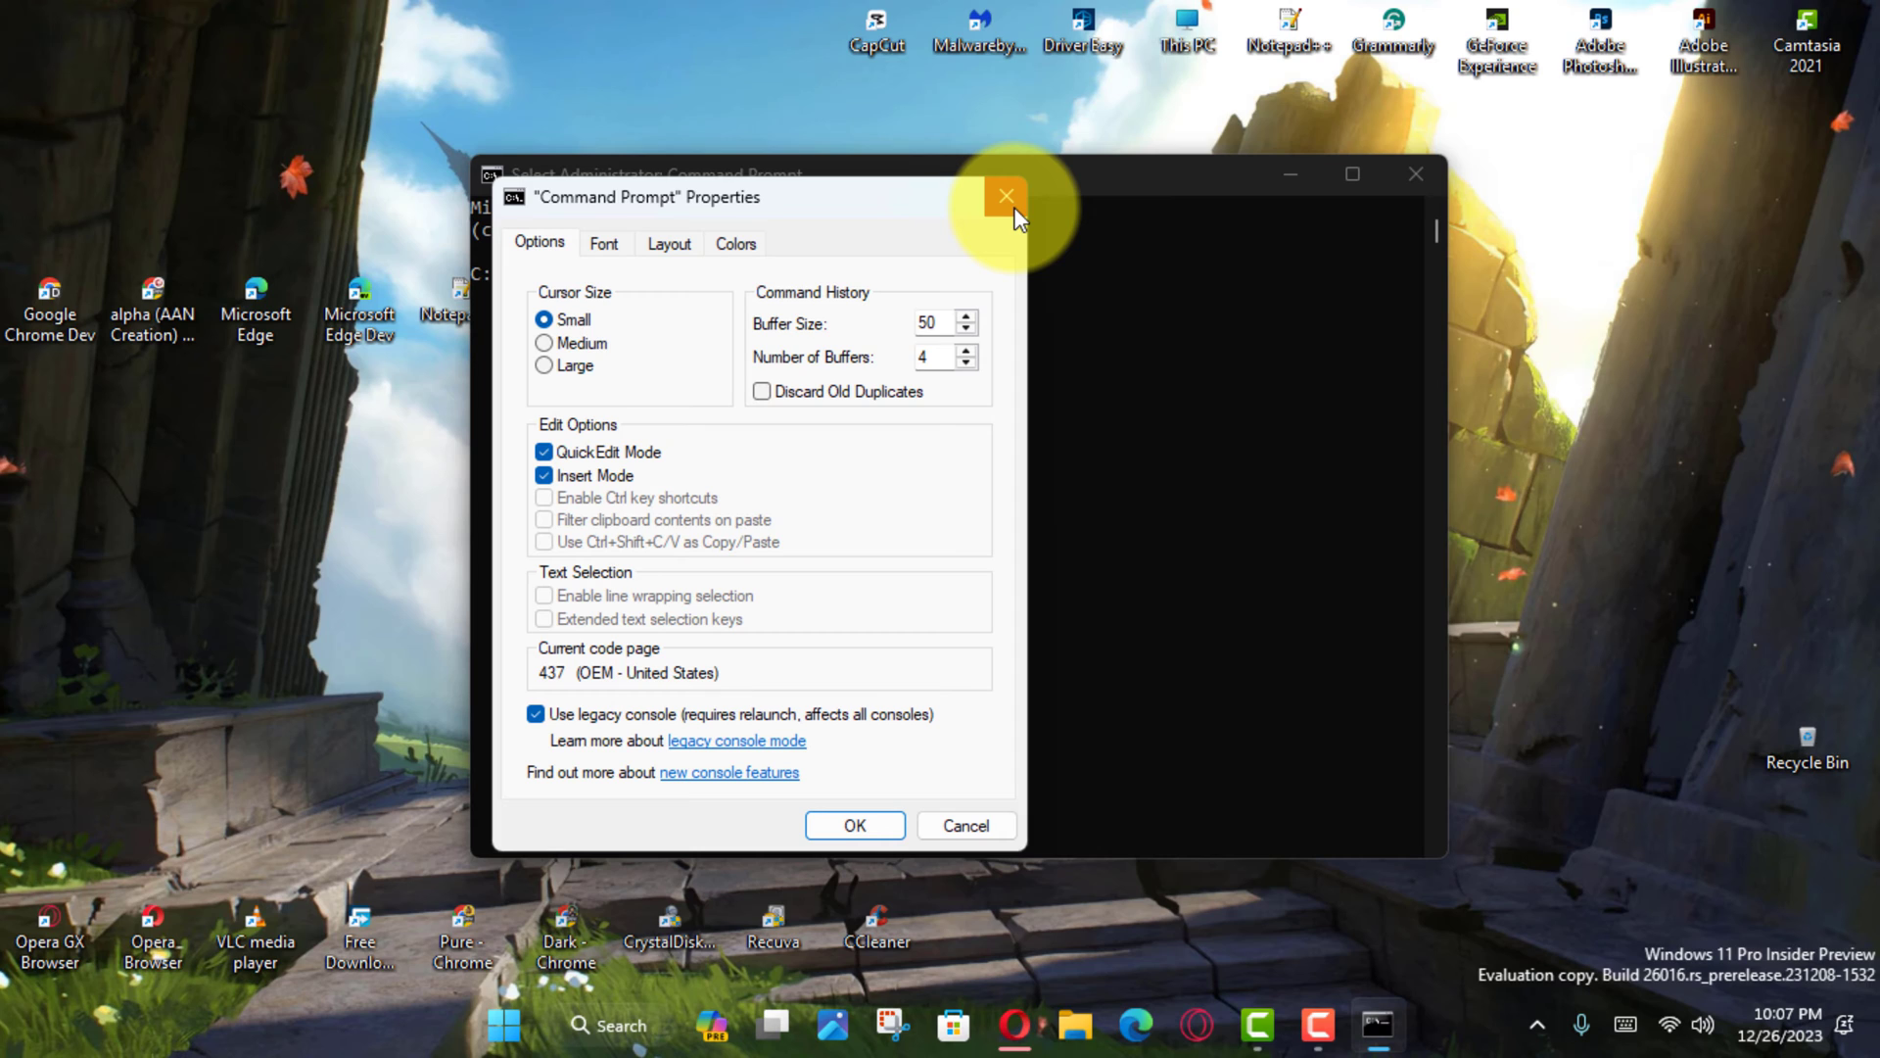
click(1005, 196)
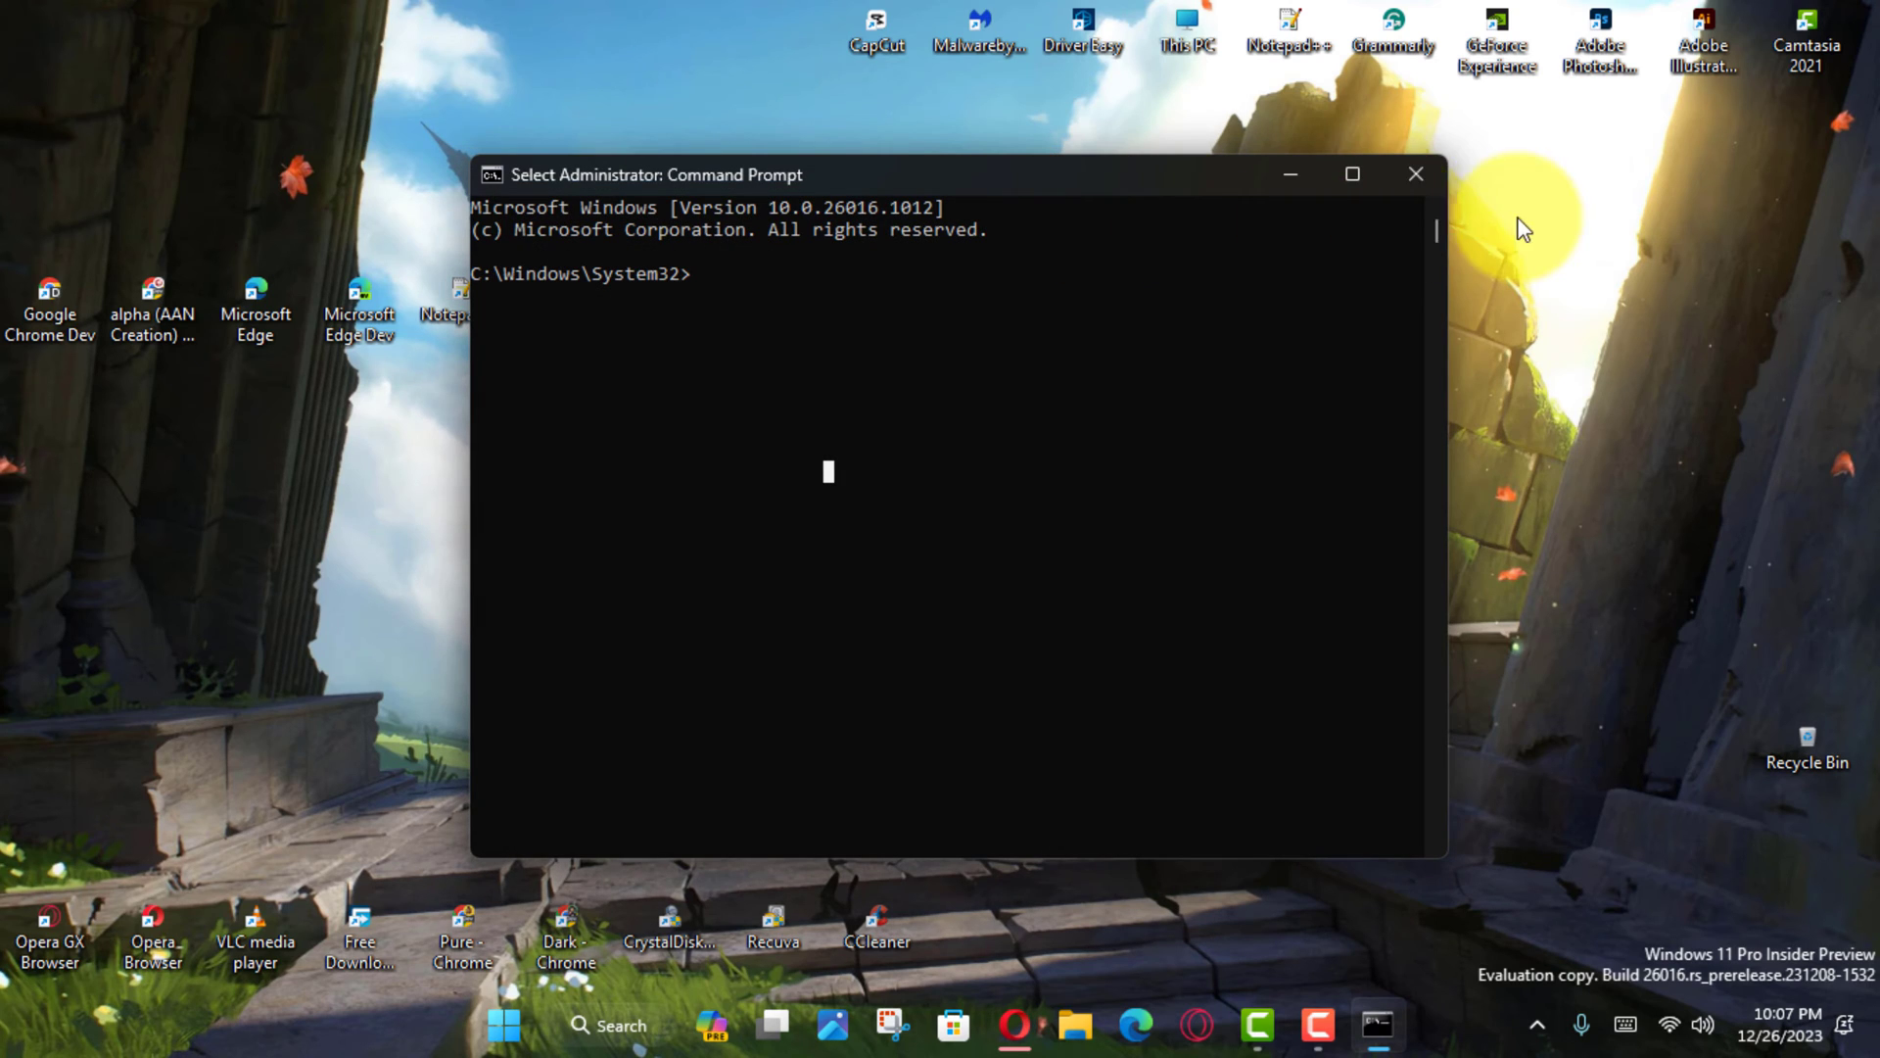
click(1414, 174)
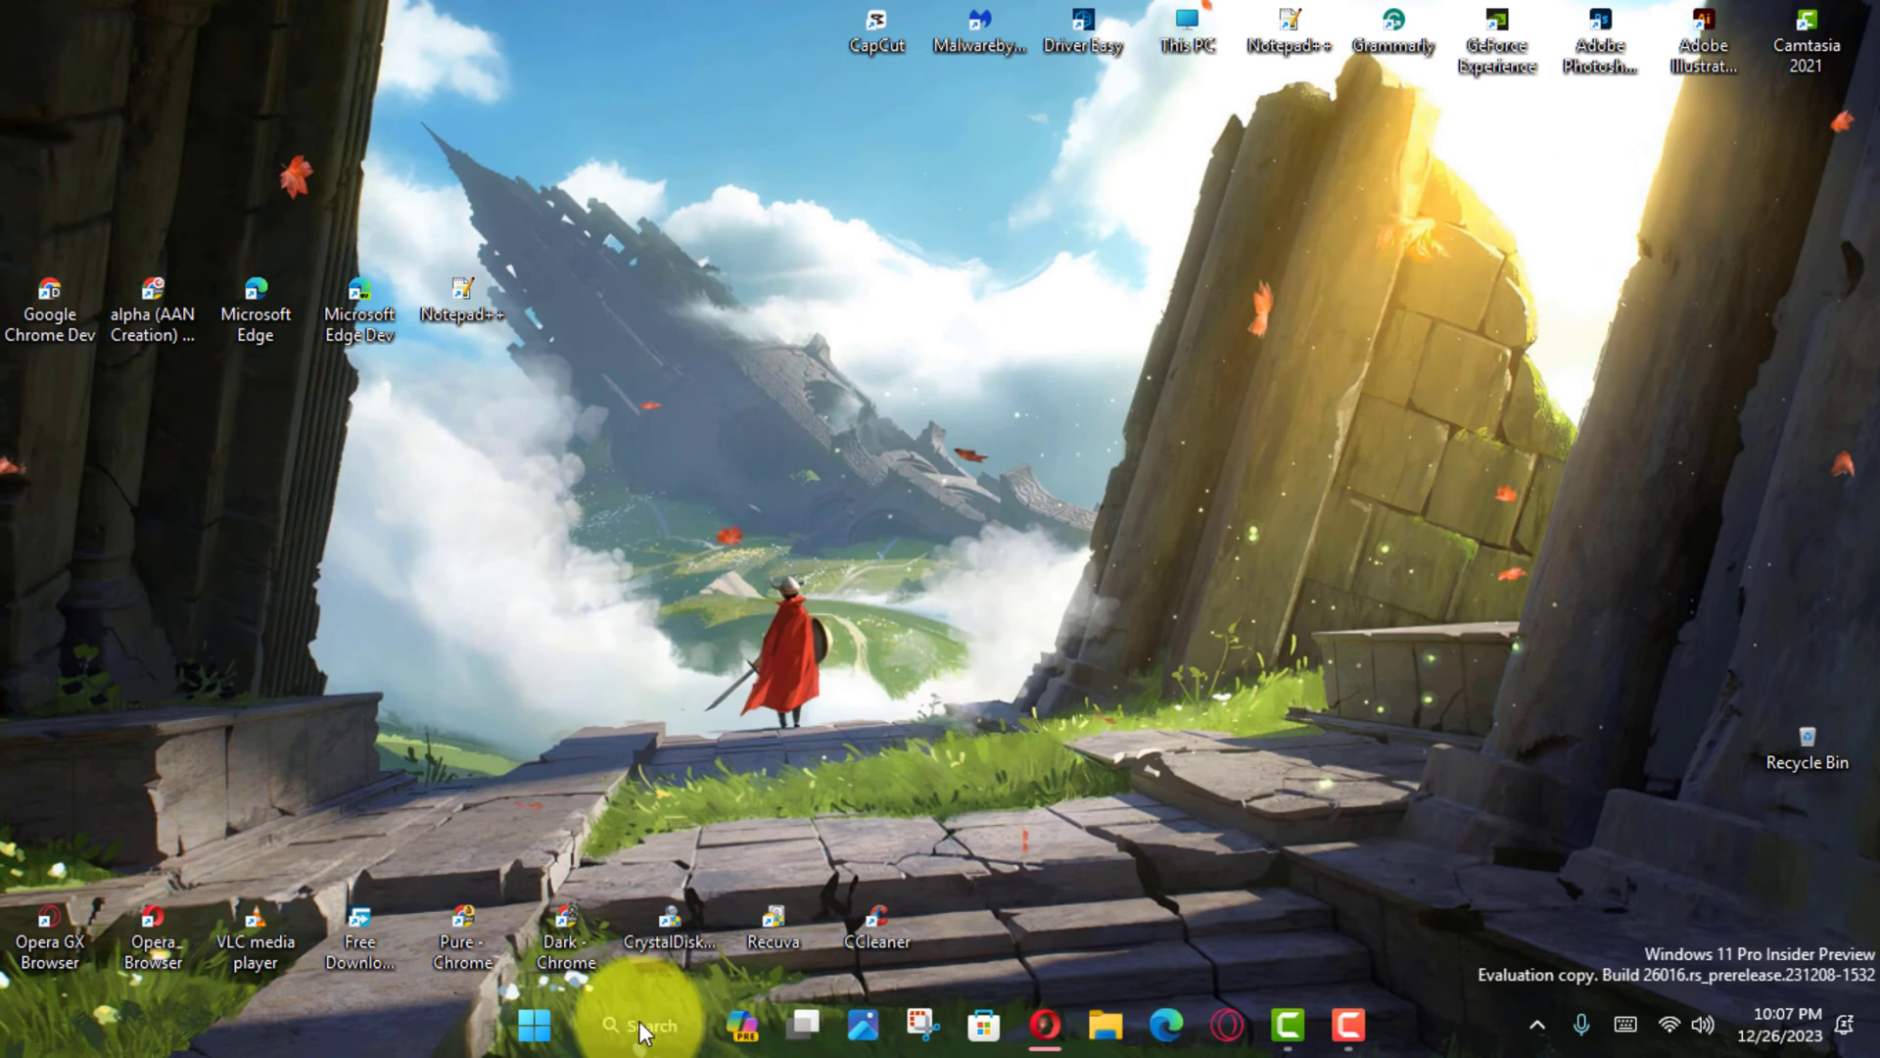
Launch Command Prompt as administrator from Windows Search for 'cmd', then close it
text(cmd)
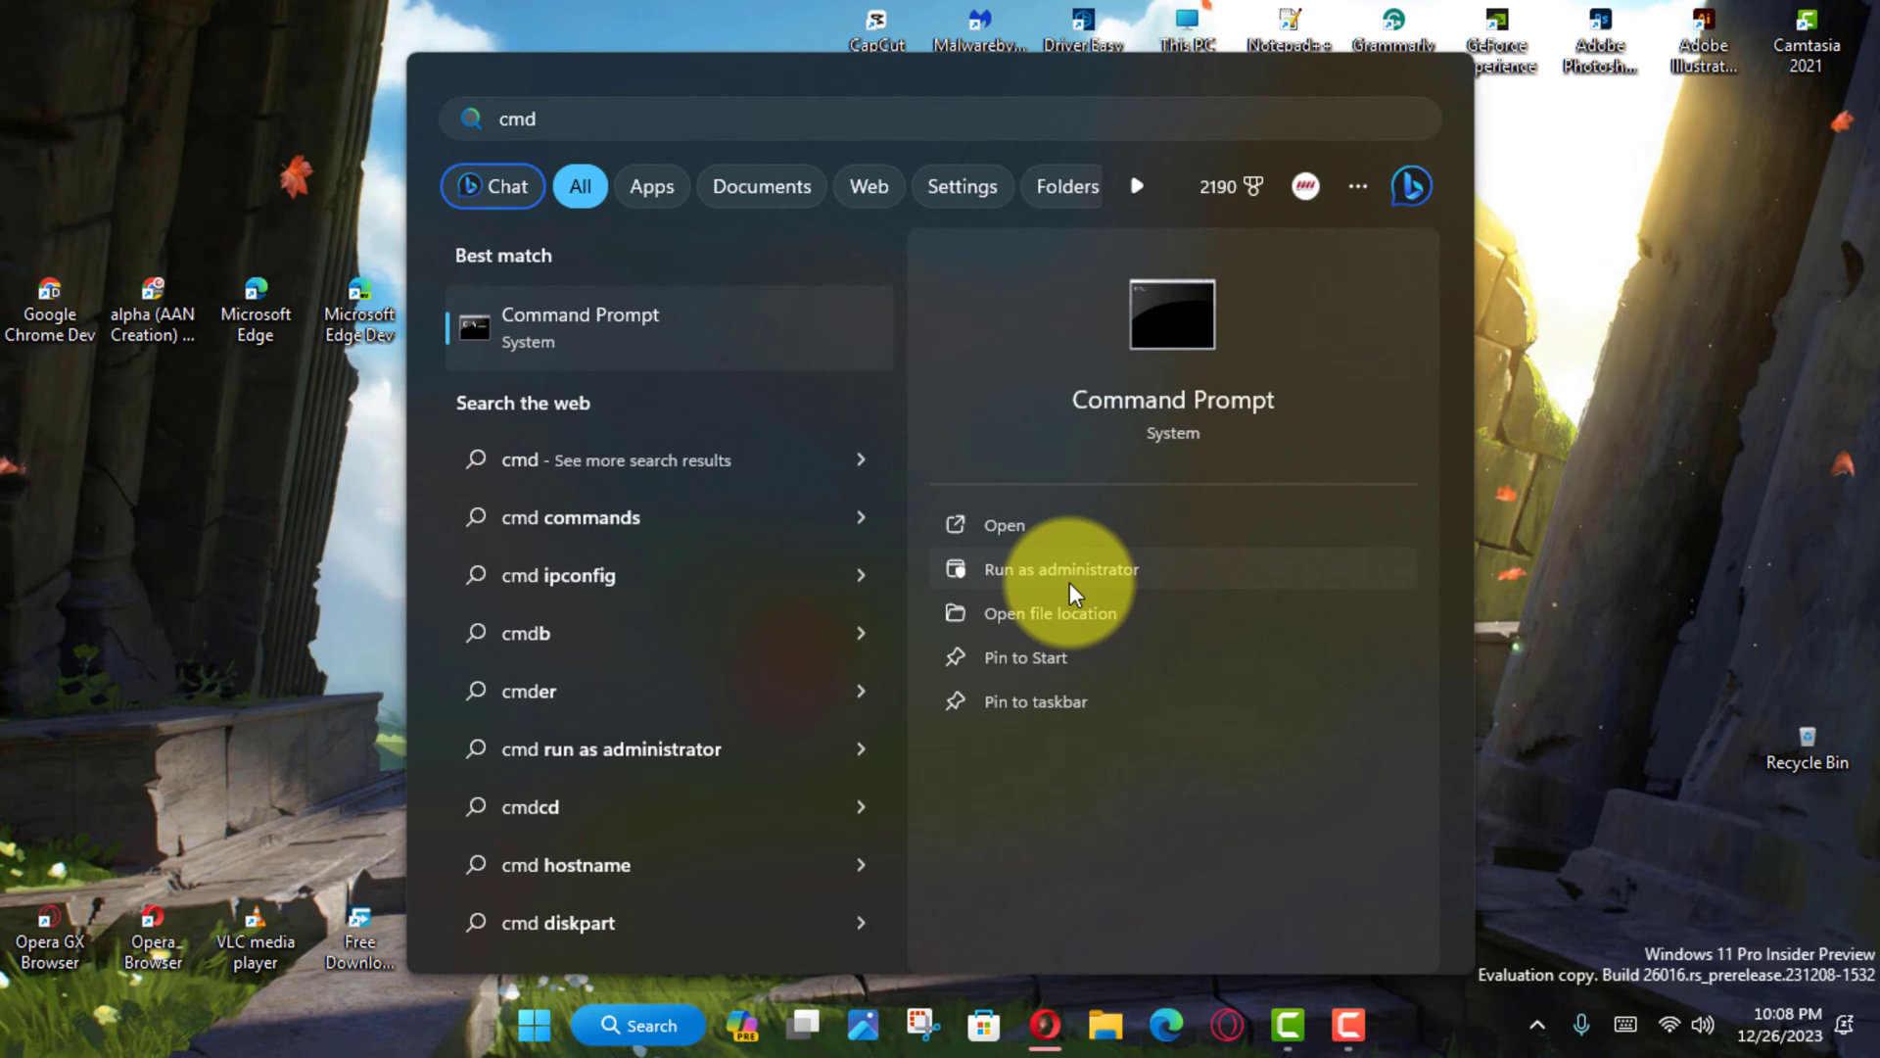
click(1058, 568)
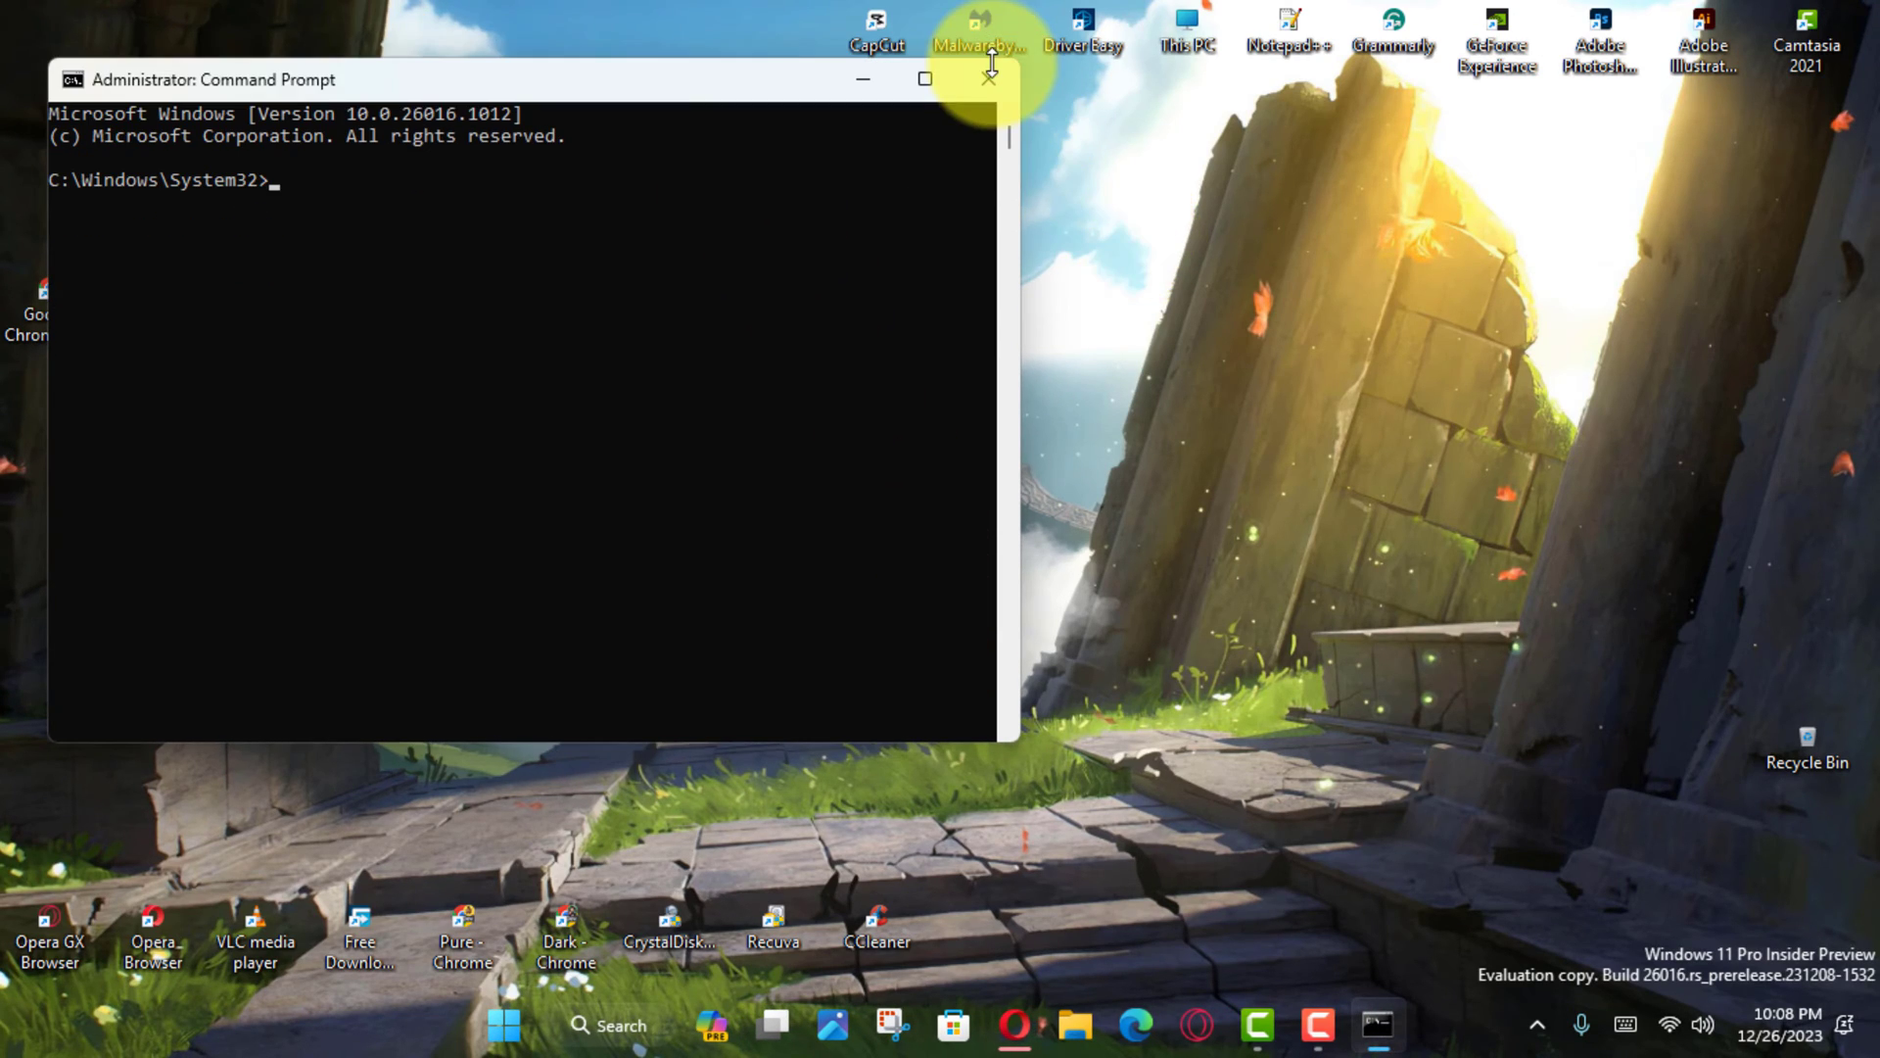
click(991, 79)
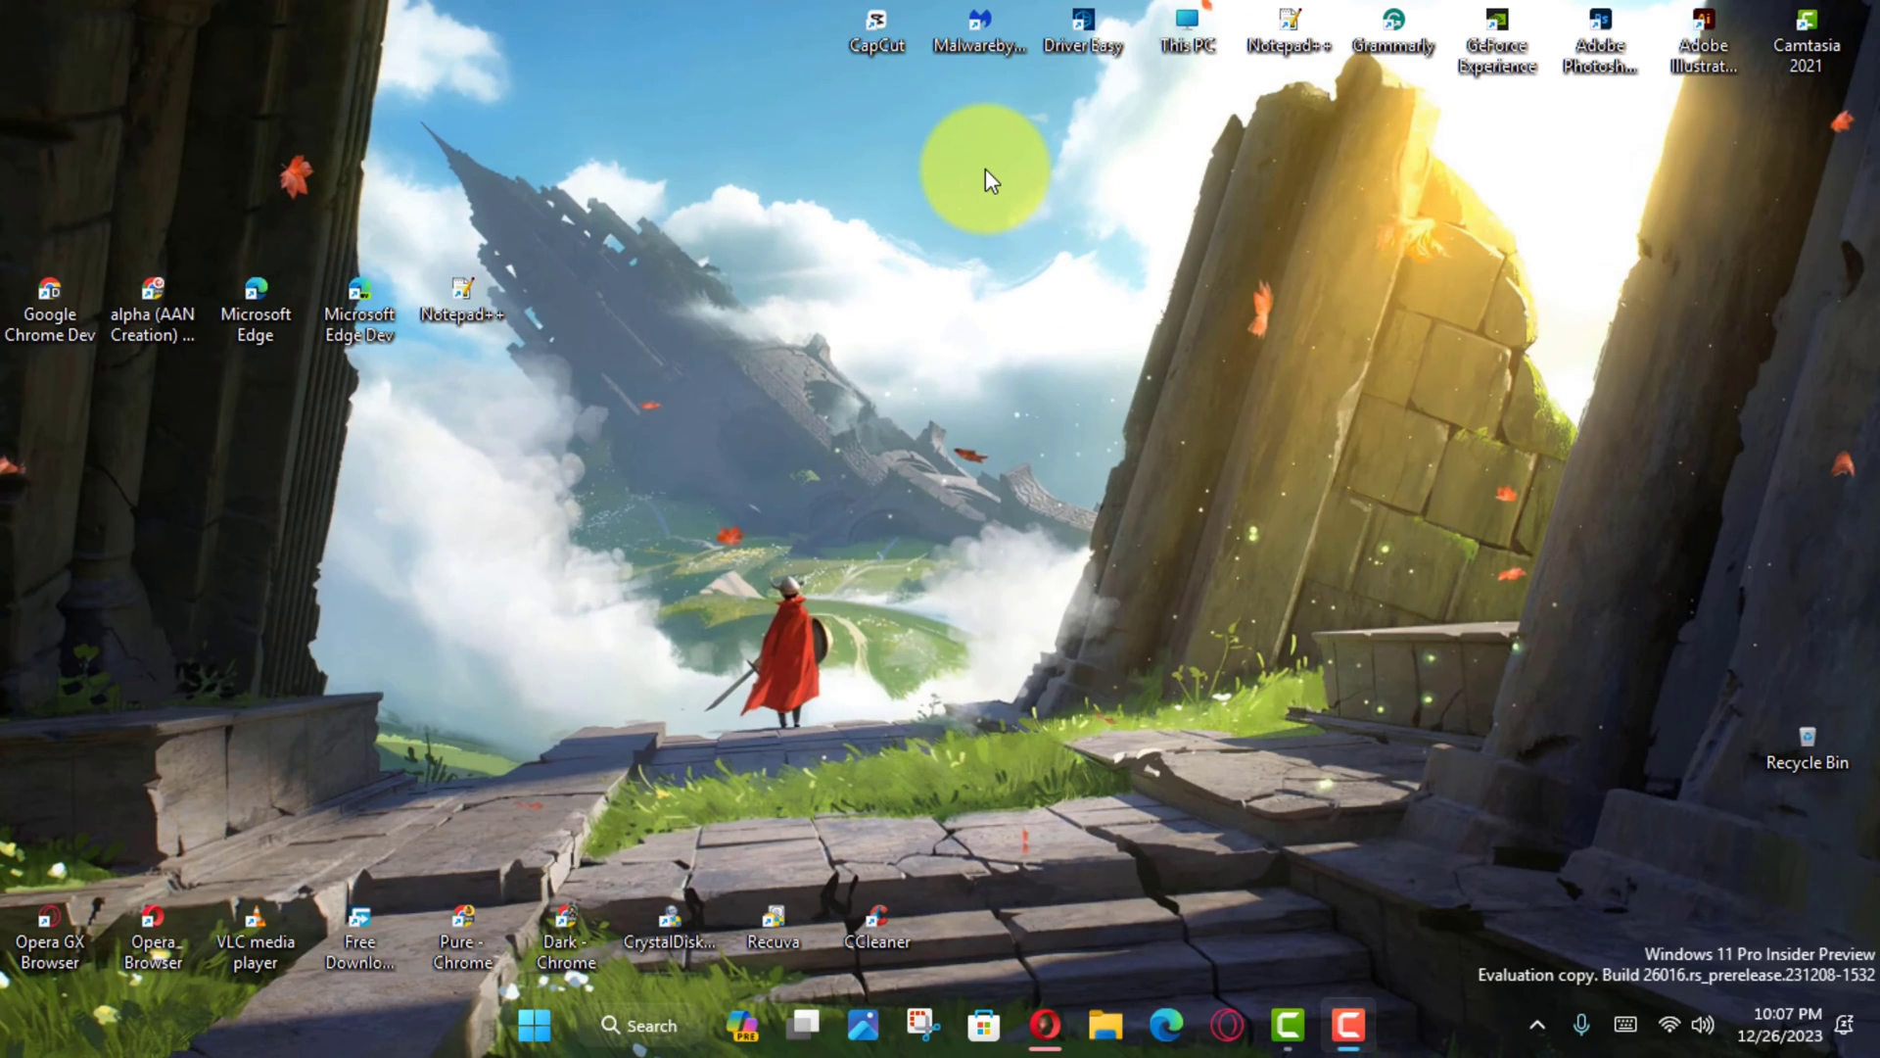
mouse_move(1016, 147)
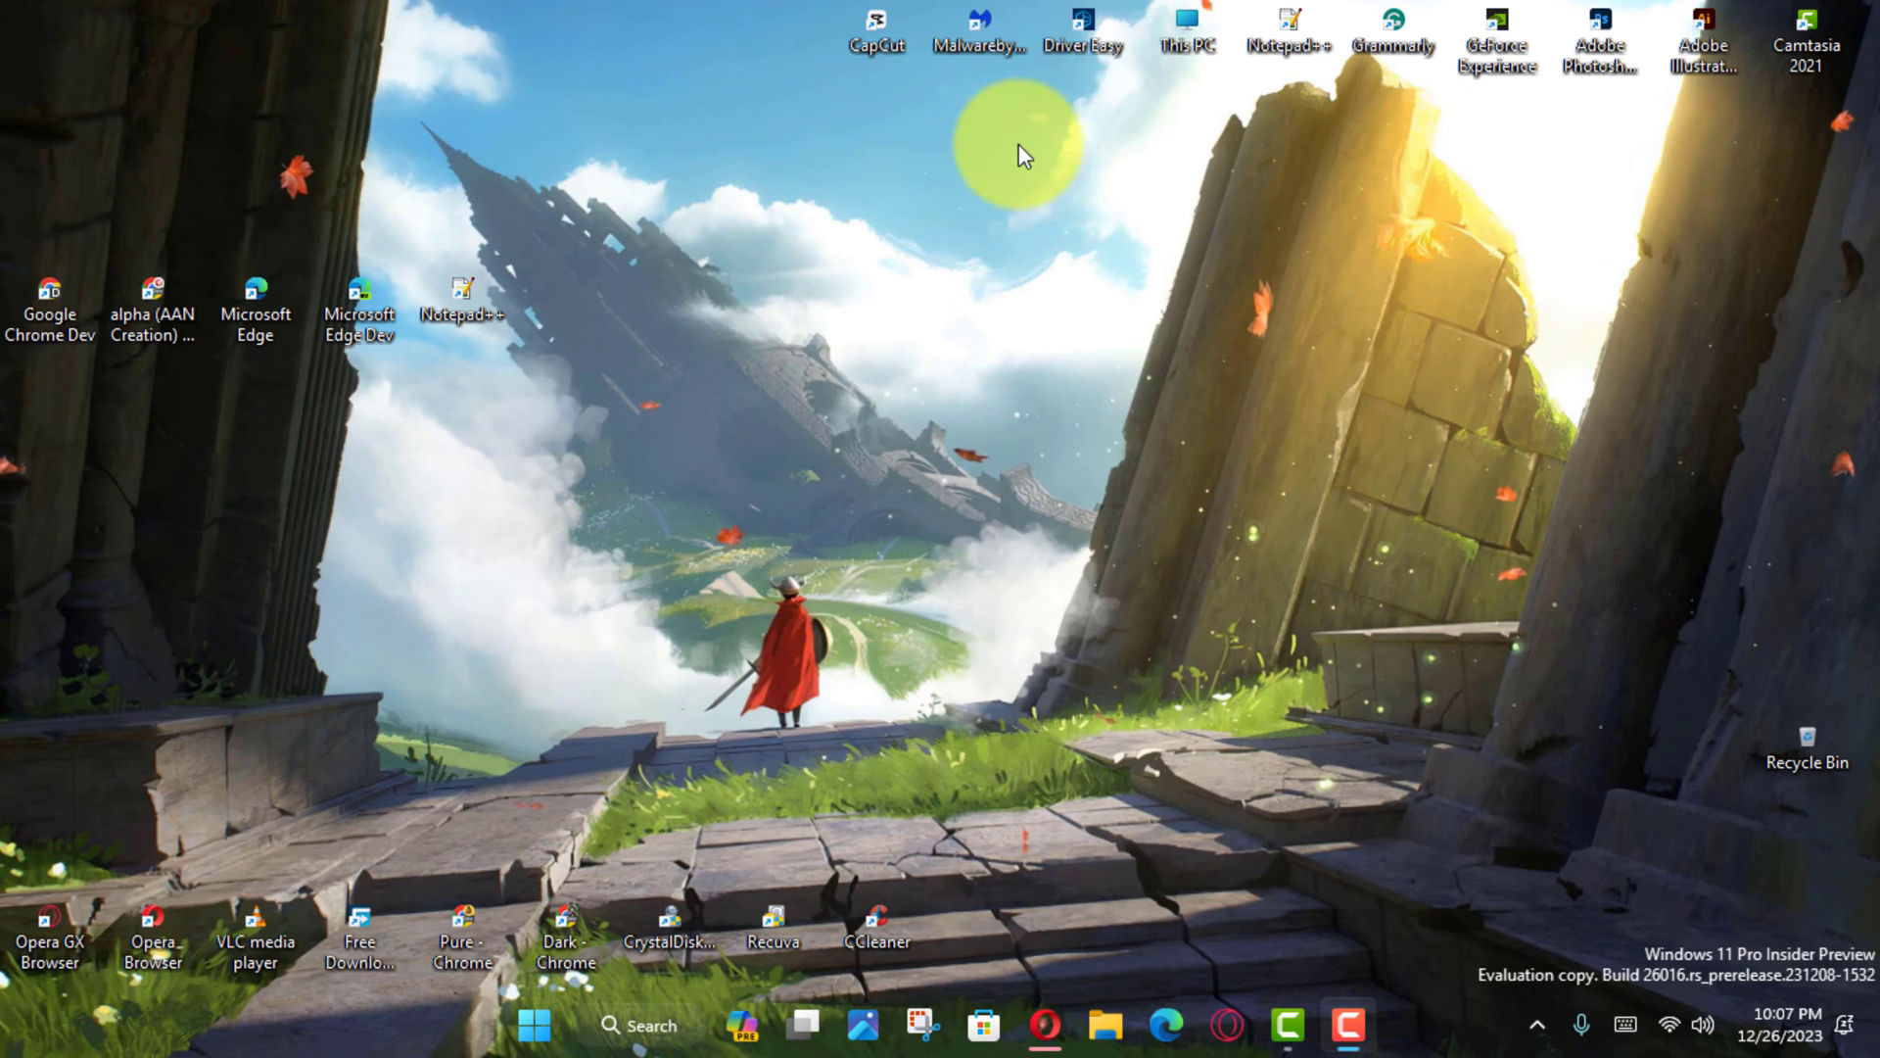
mouse_move(645, 1025)
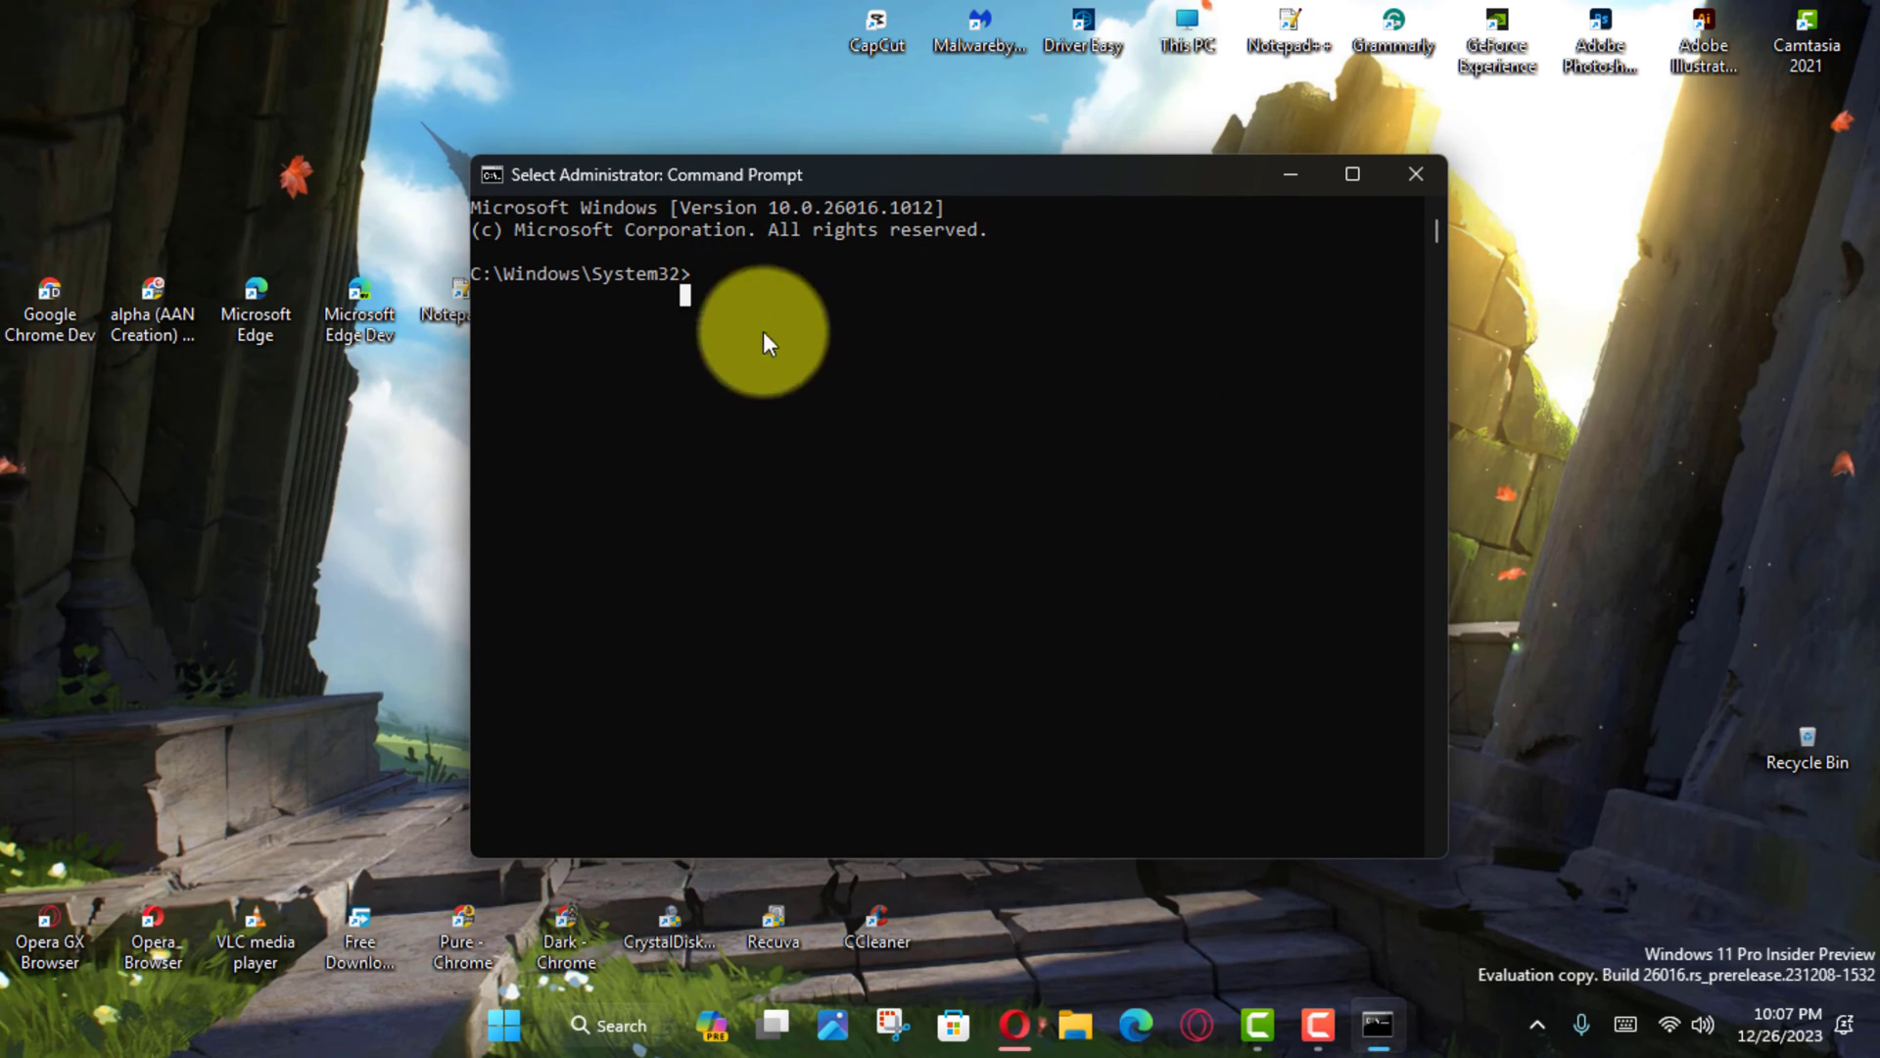
Check 'Use legacy console' in Properties from the title-bar menu and verify it remains on
right_click(658, 174)
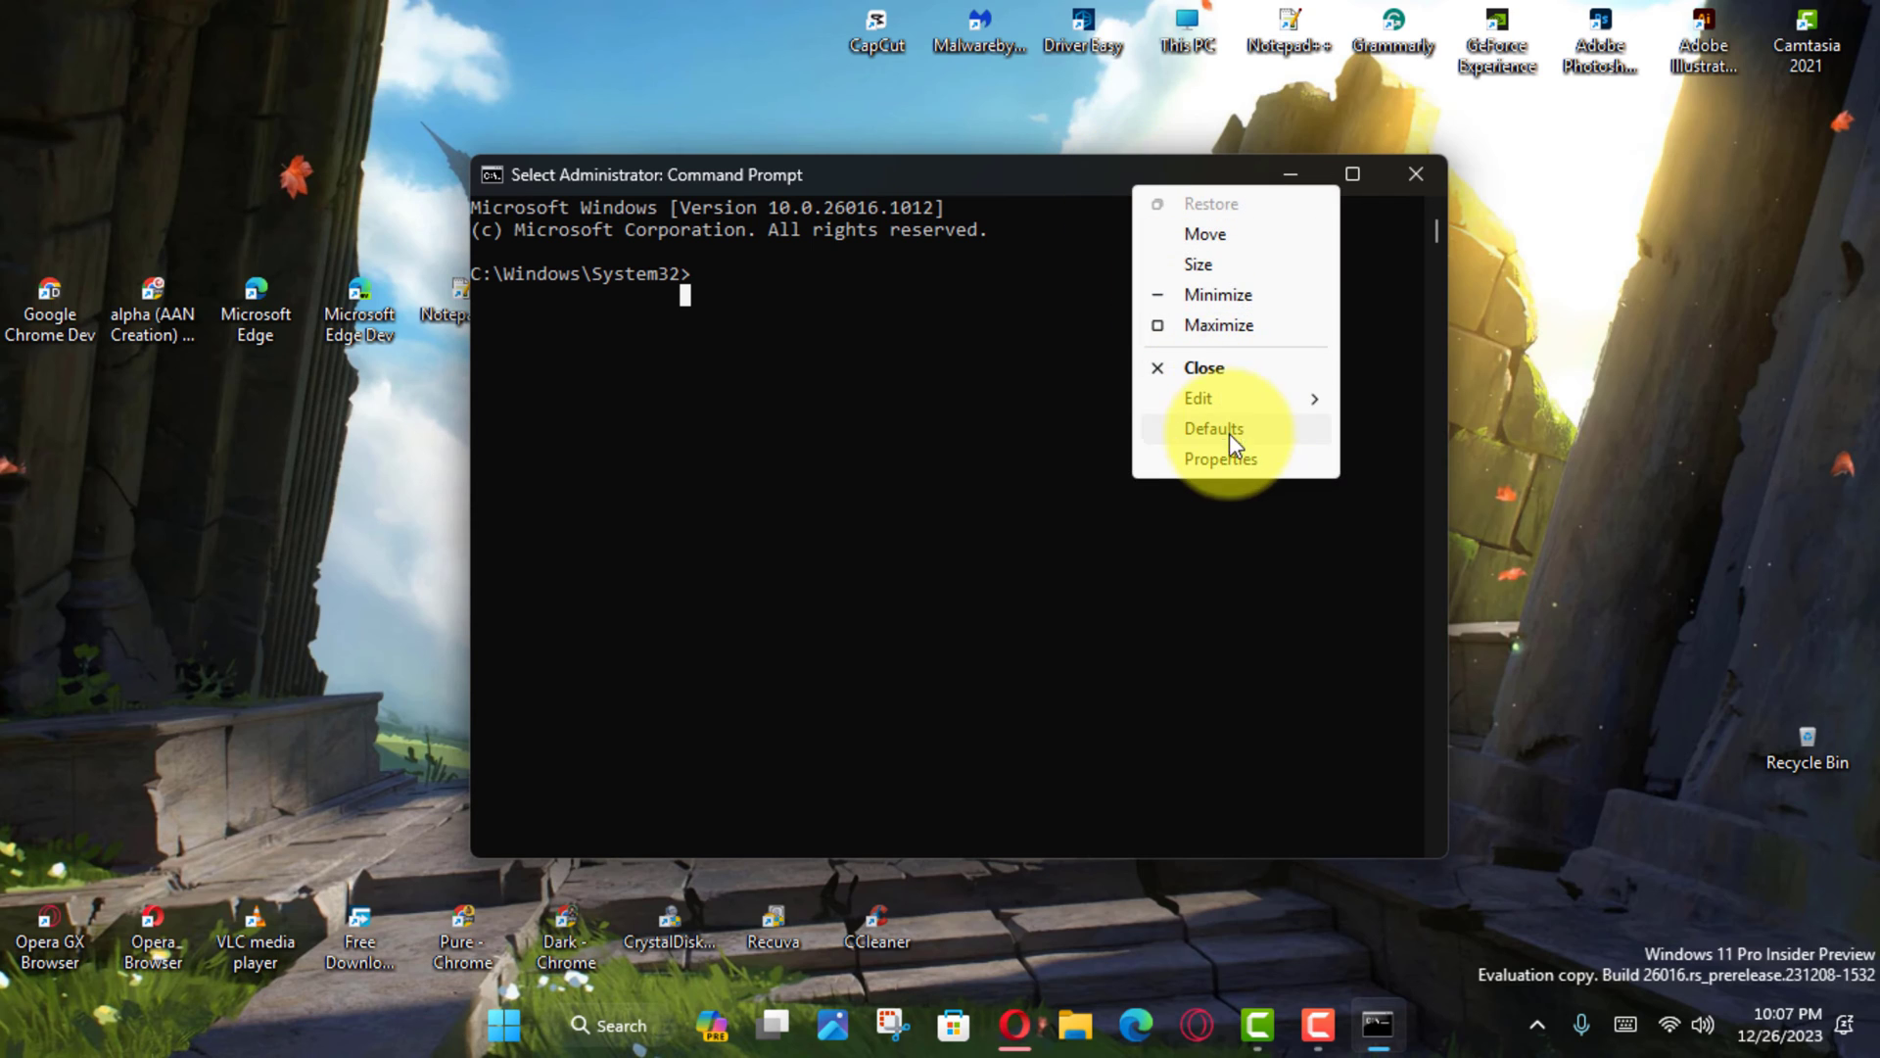
click(1220, 459)
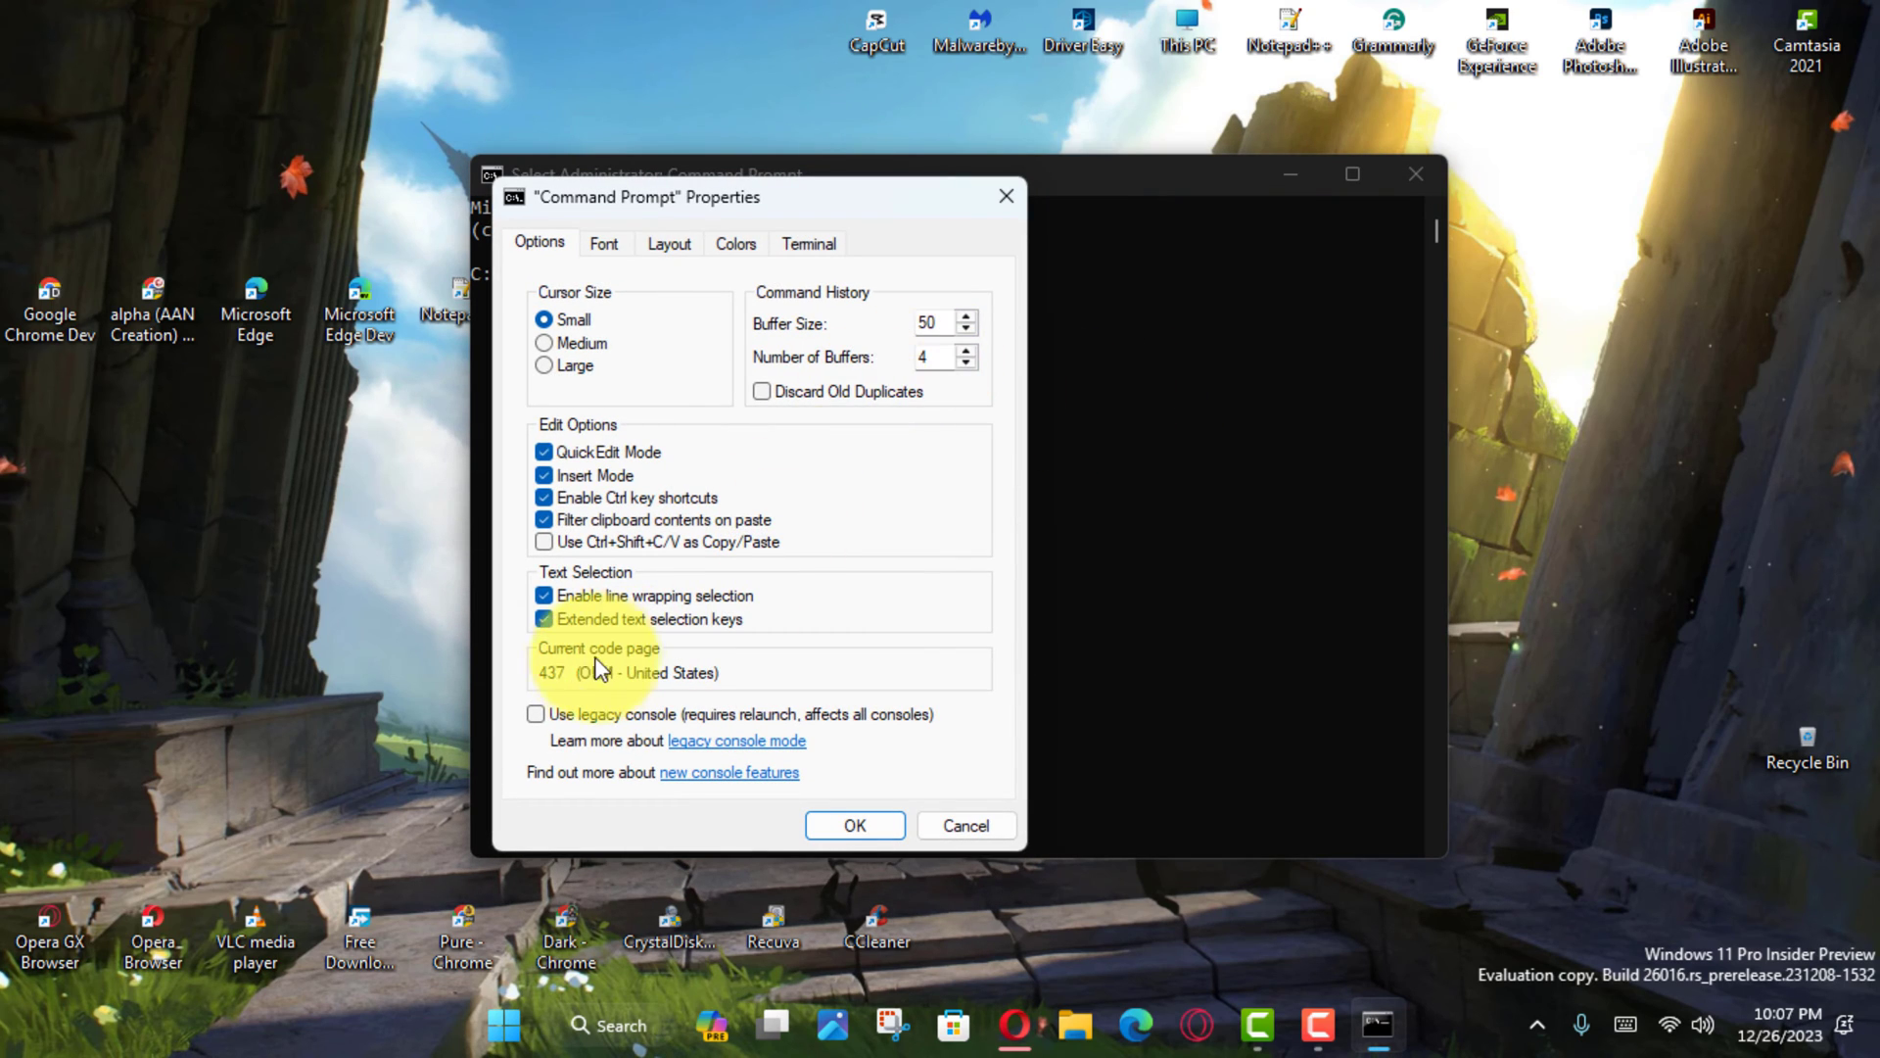
click(537, 713)
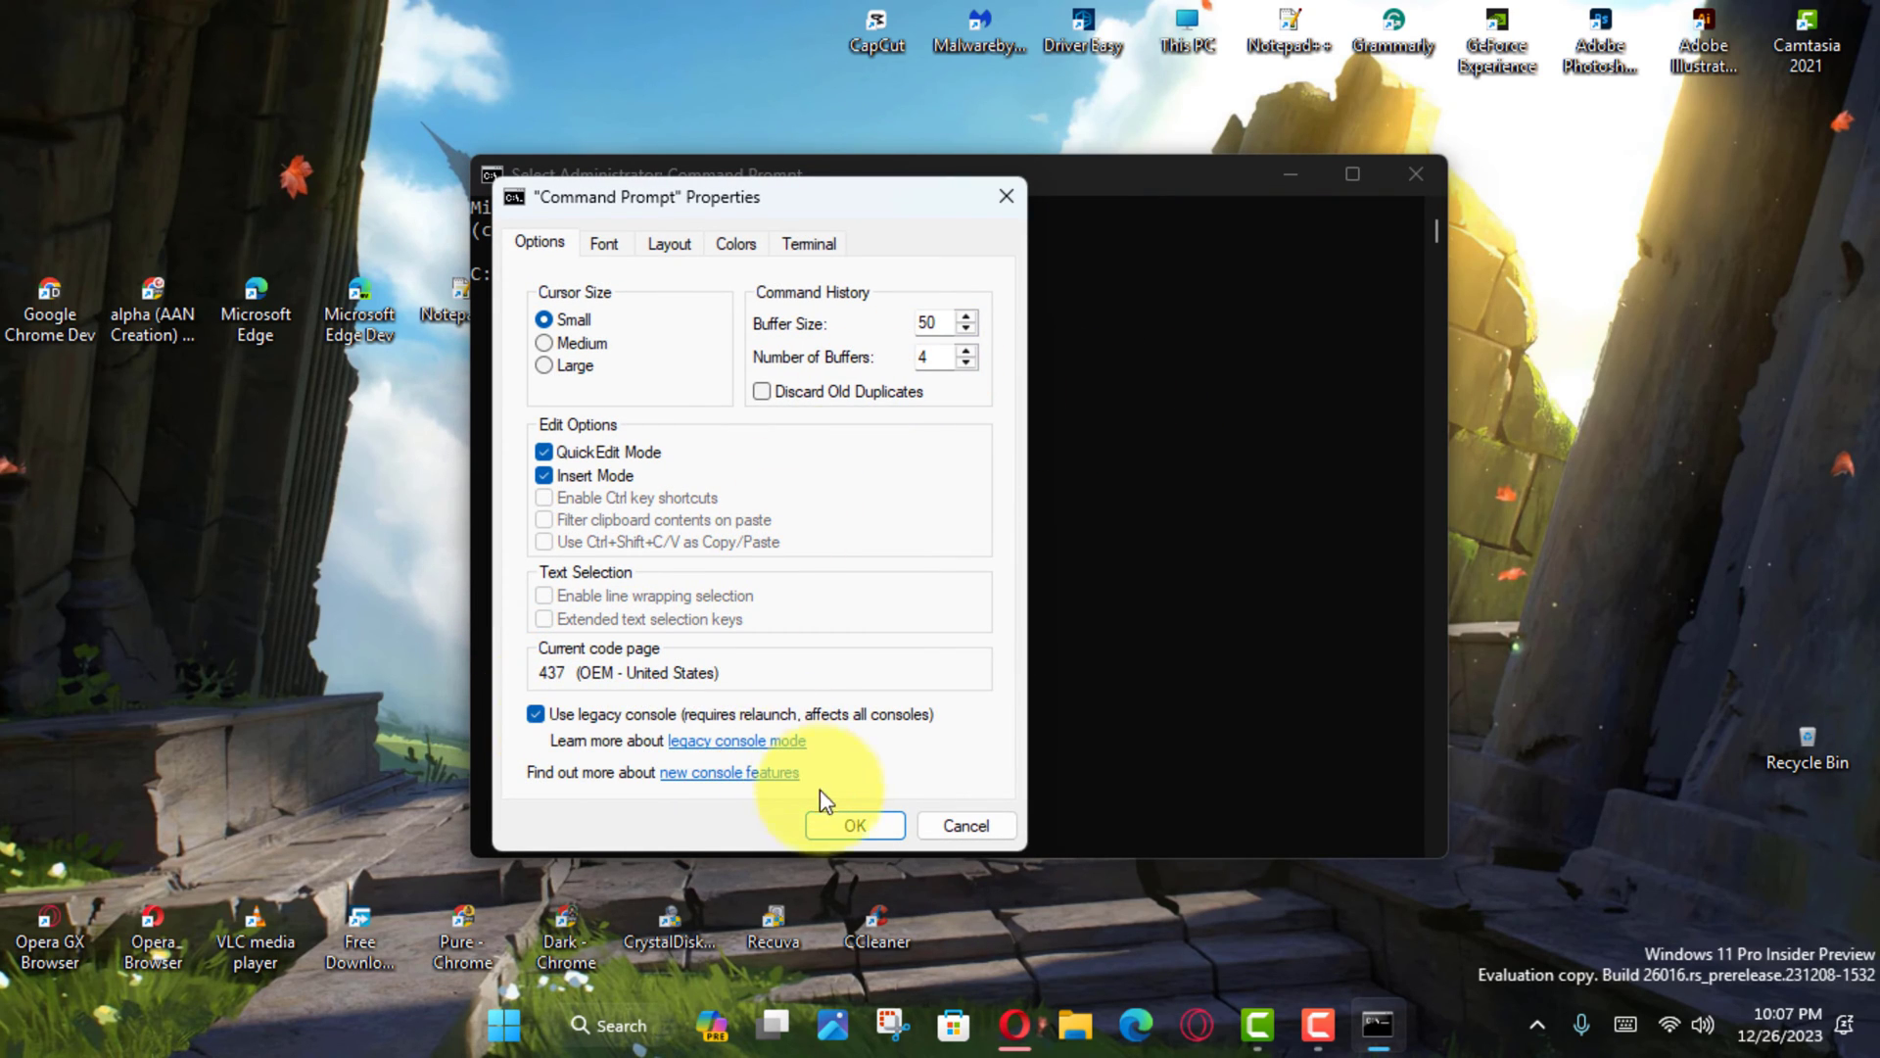
click(852, 824)
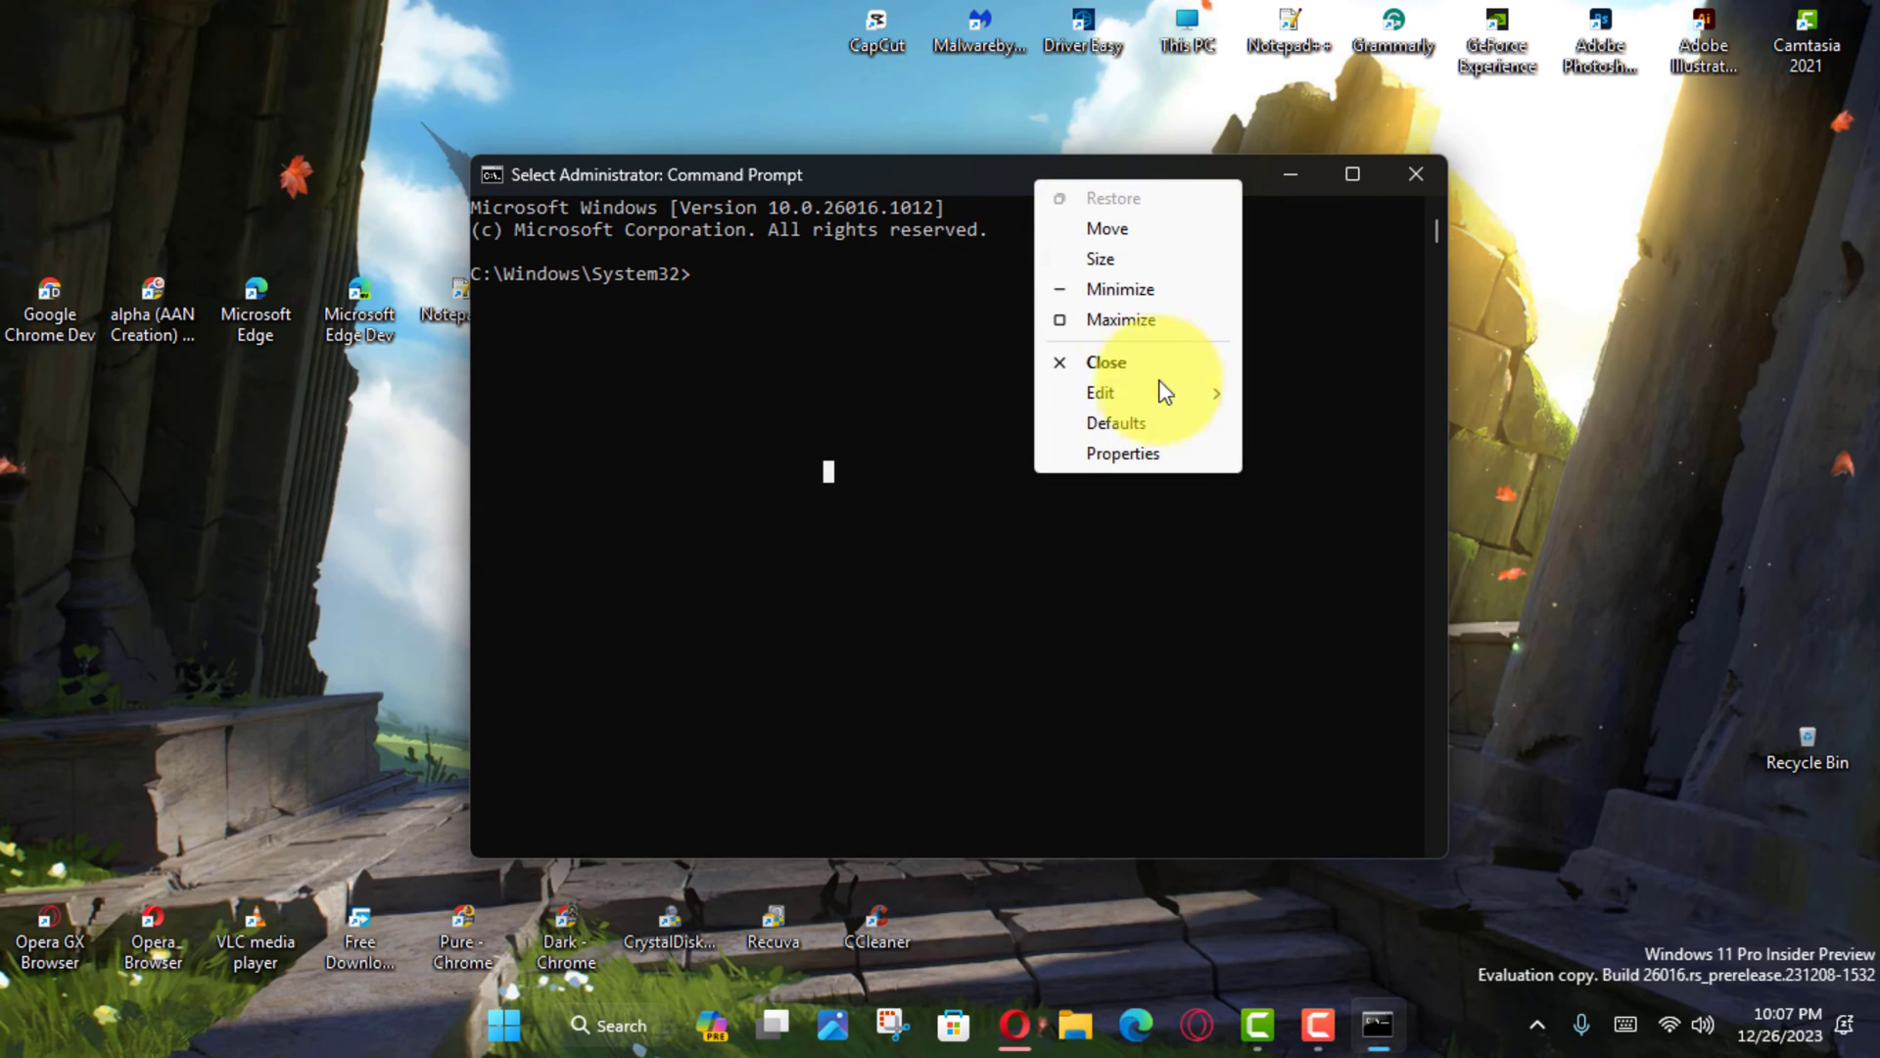
click(1124, 452)
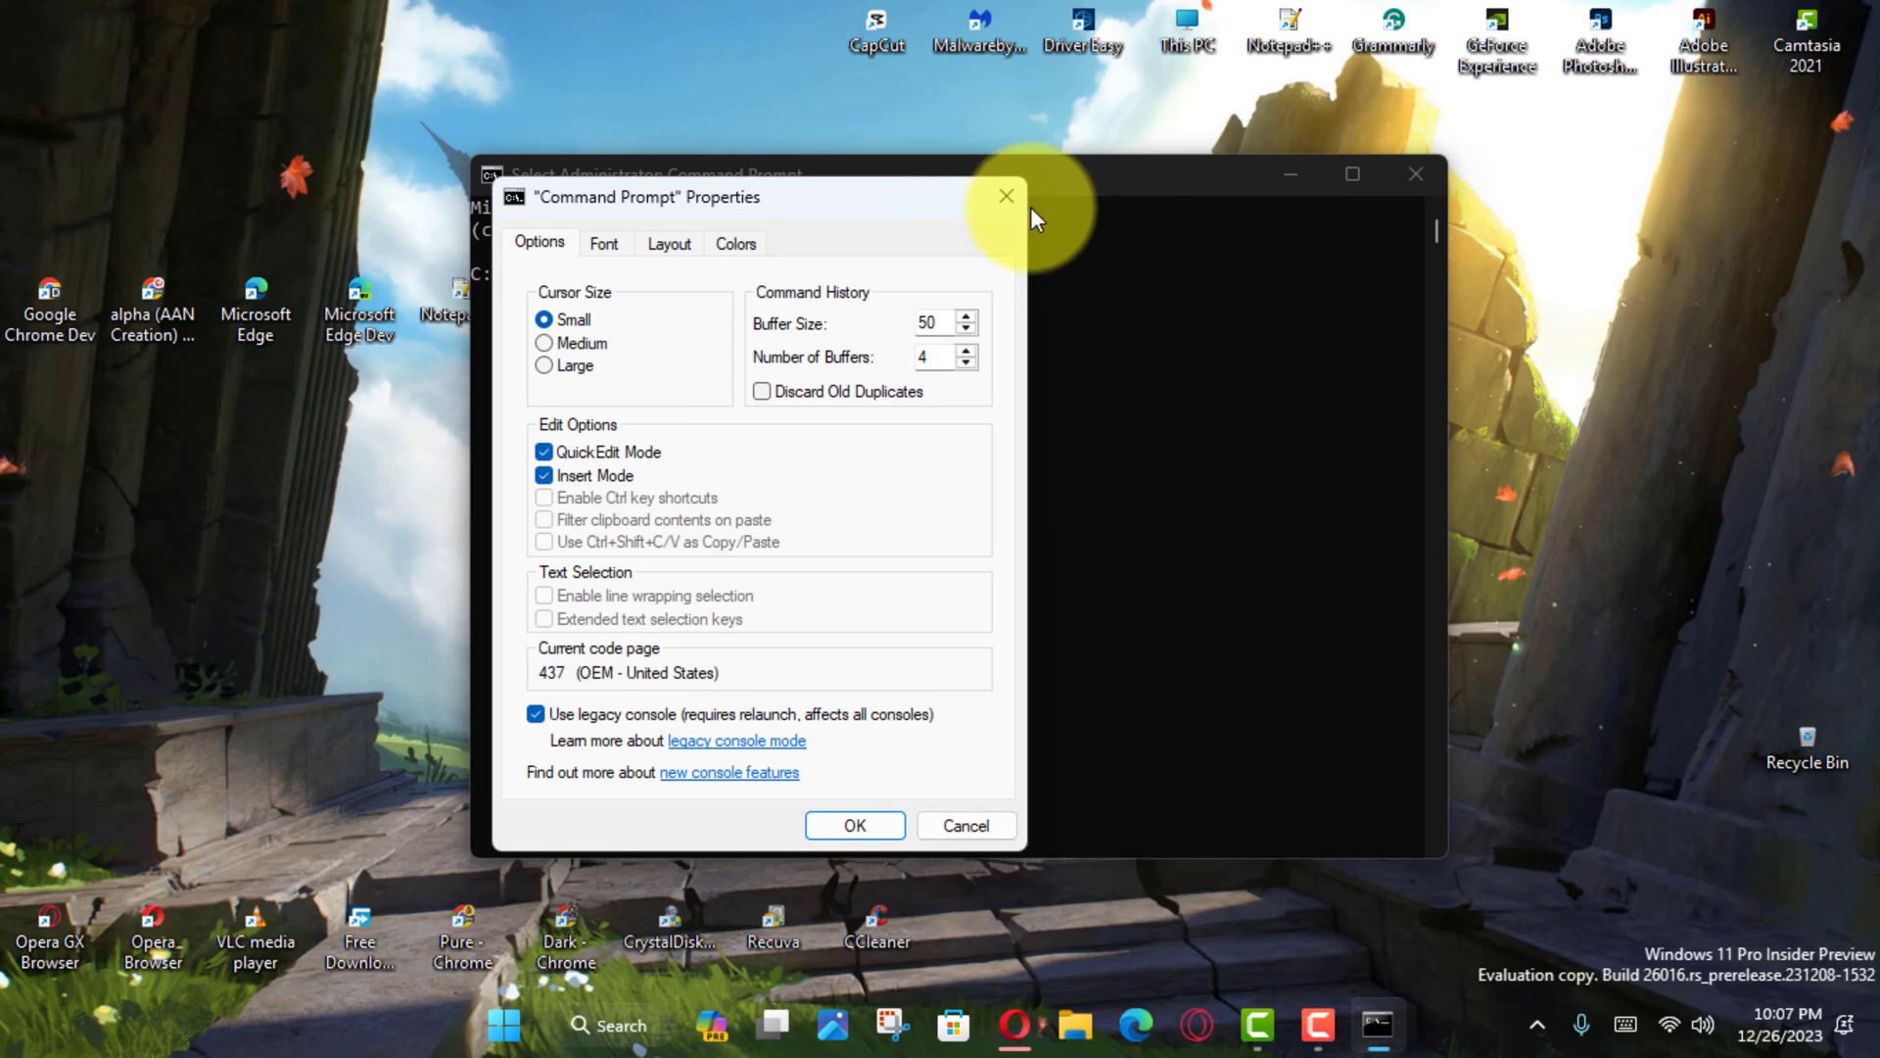
mouse_move(1005, 195)
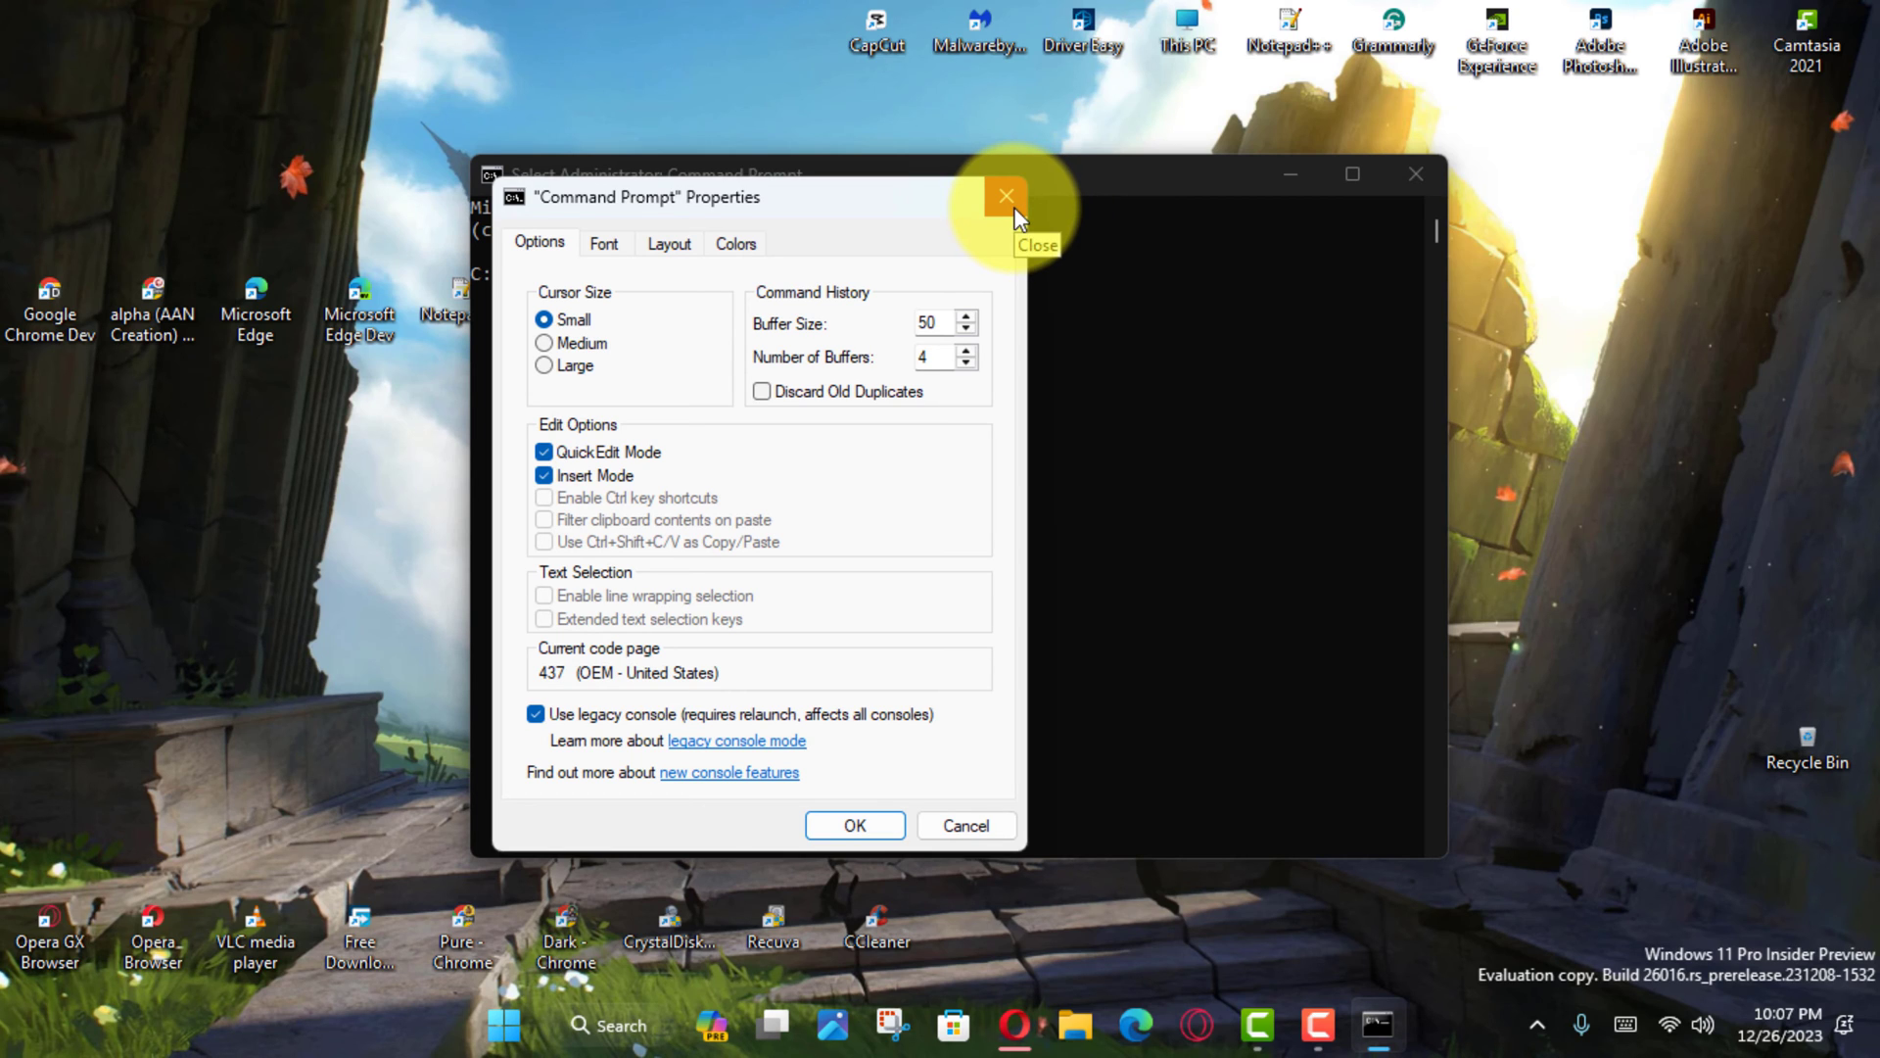
click(1005, 196)
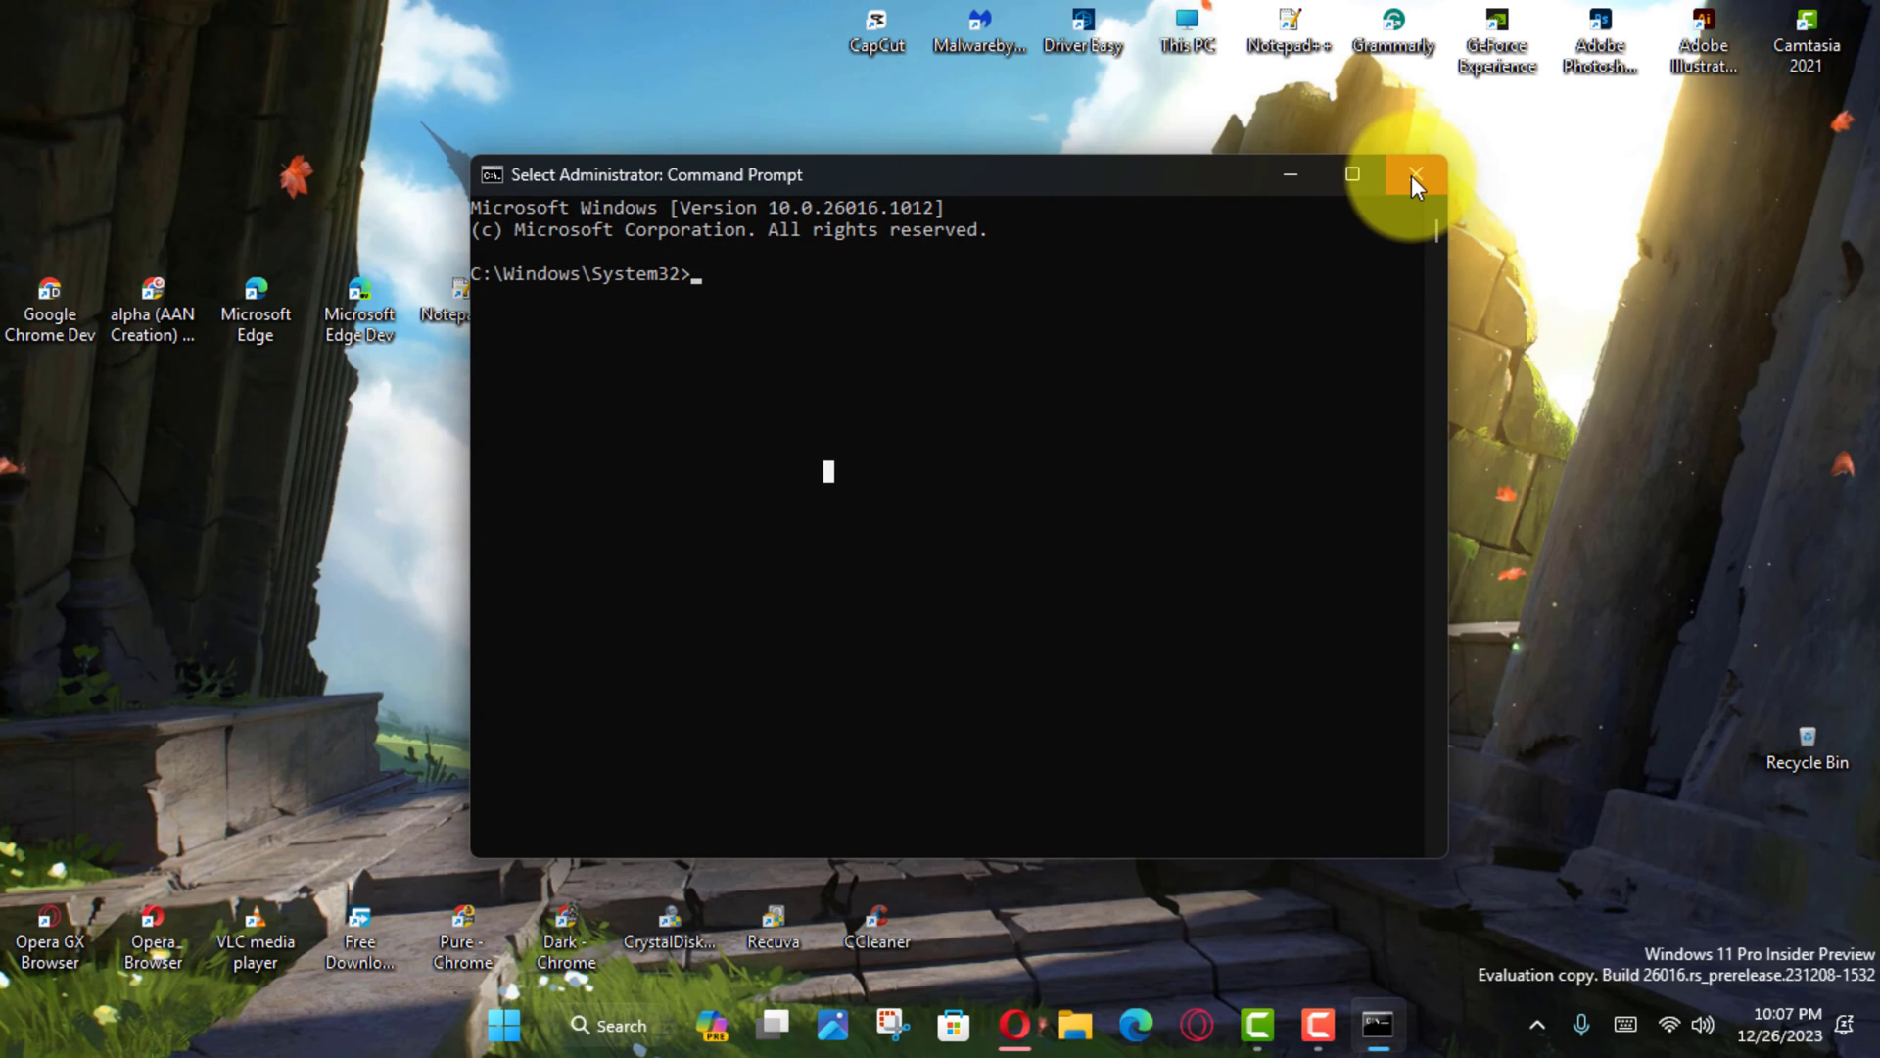
Relaunch an administrator Command Prompt via Search for 'cmd' in legacy mode, then close it
click(639, 1024)
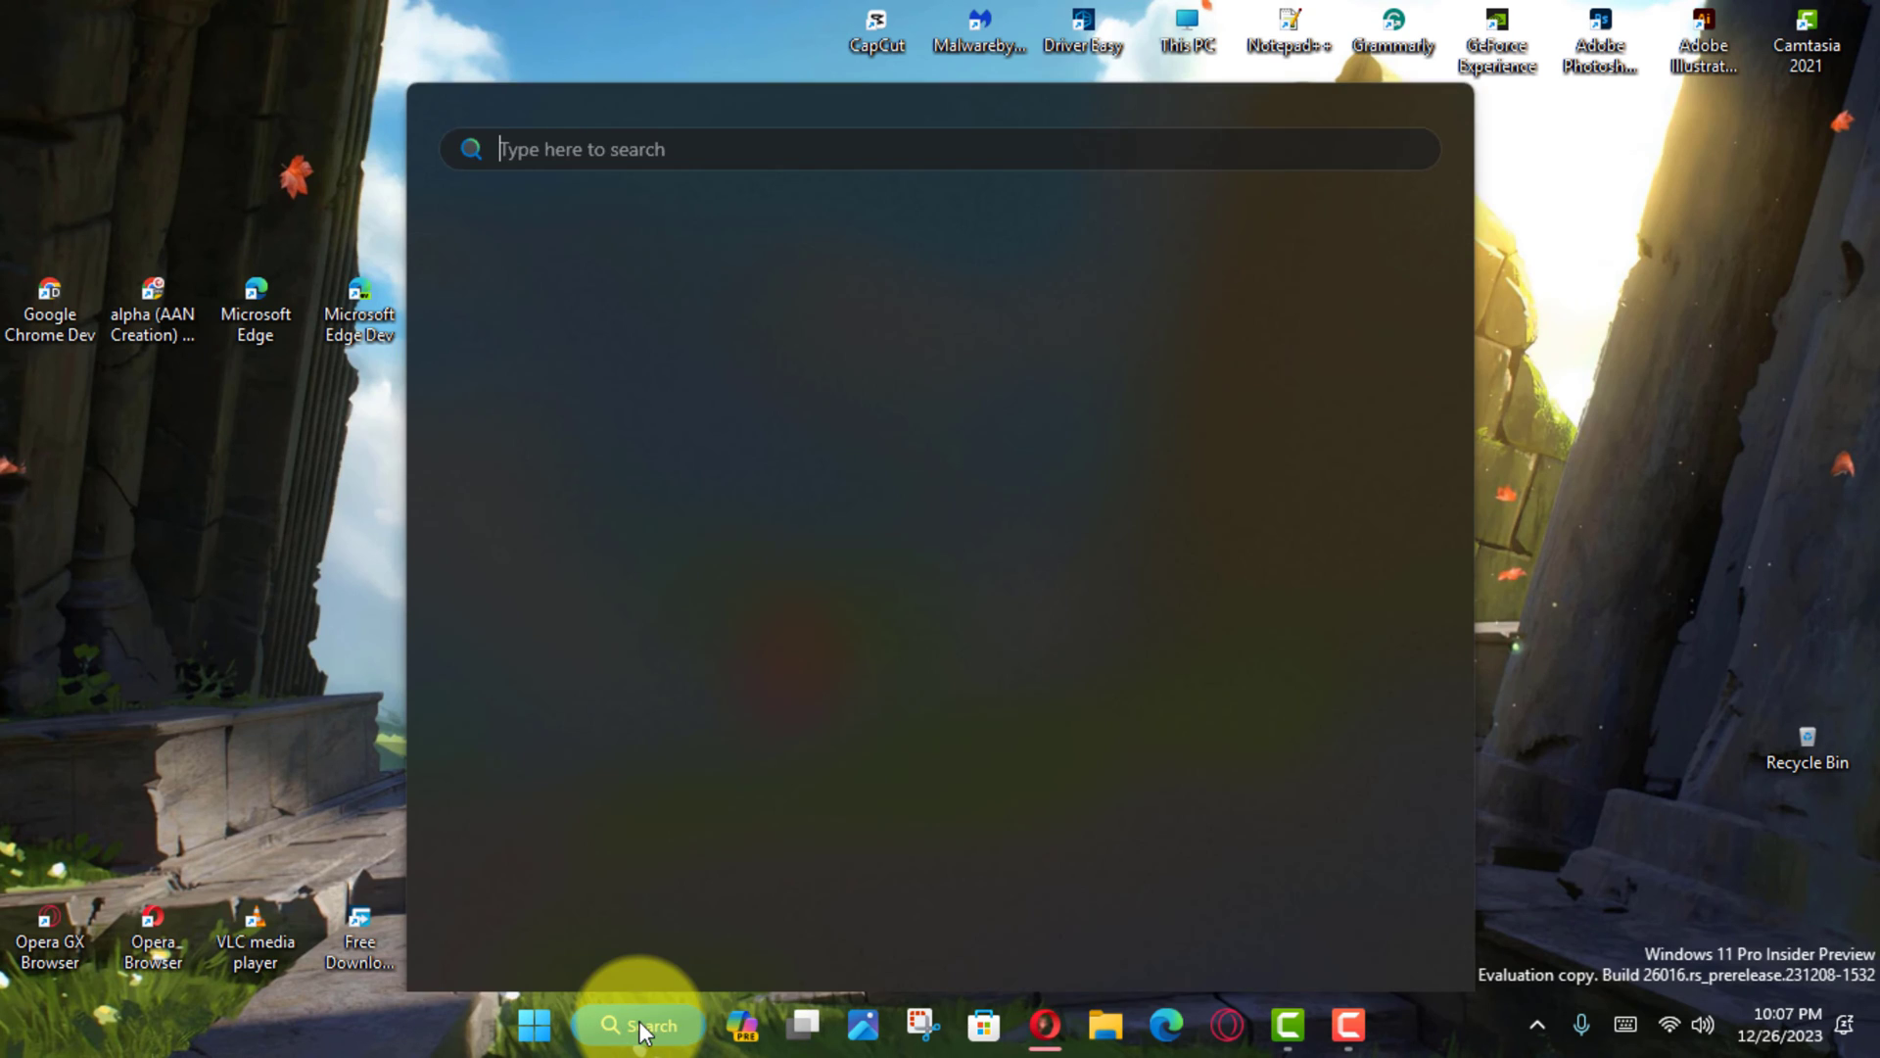
text(cmd)
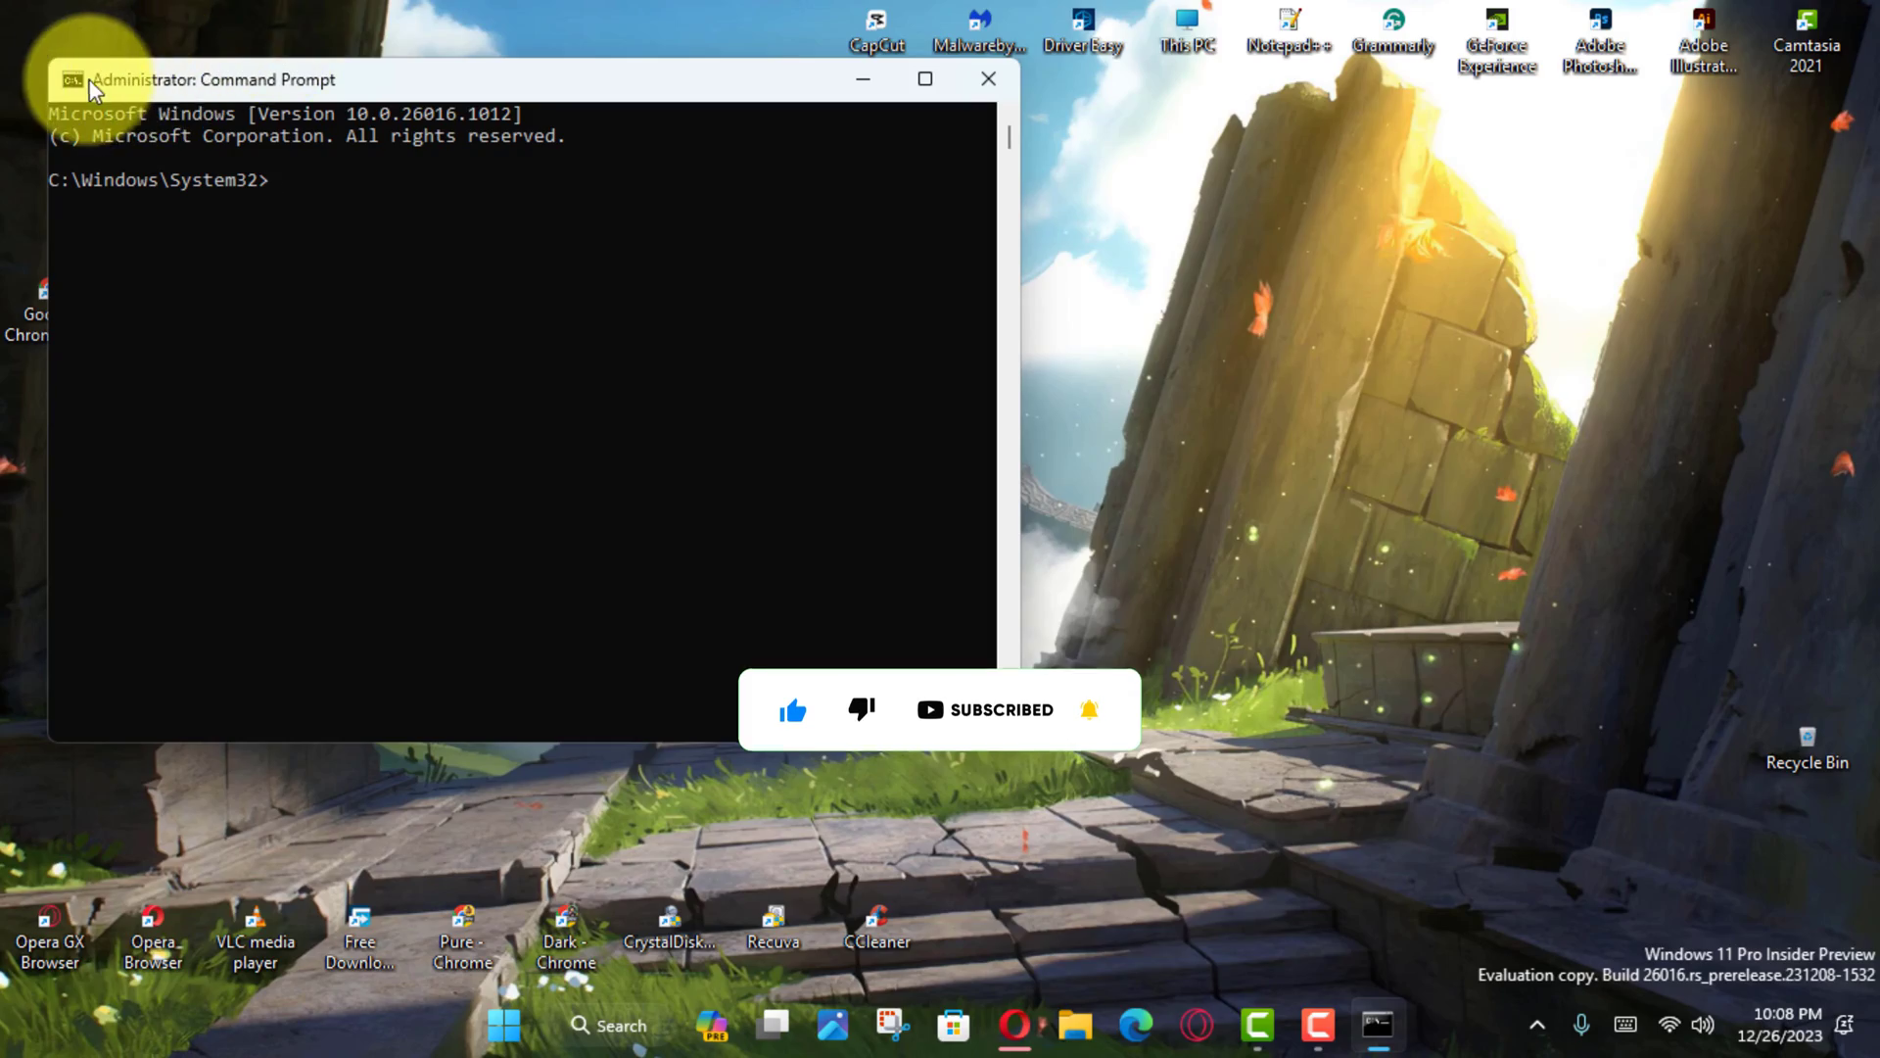
click(988, 79)
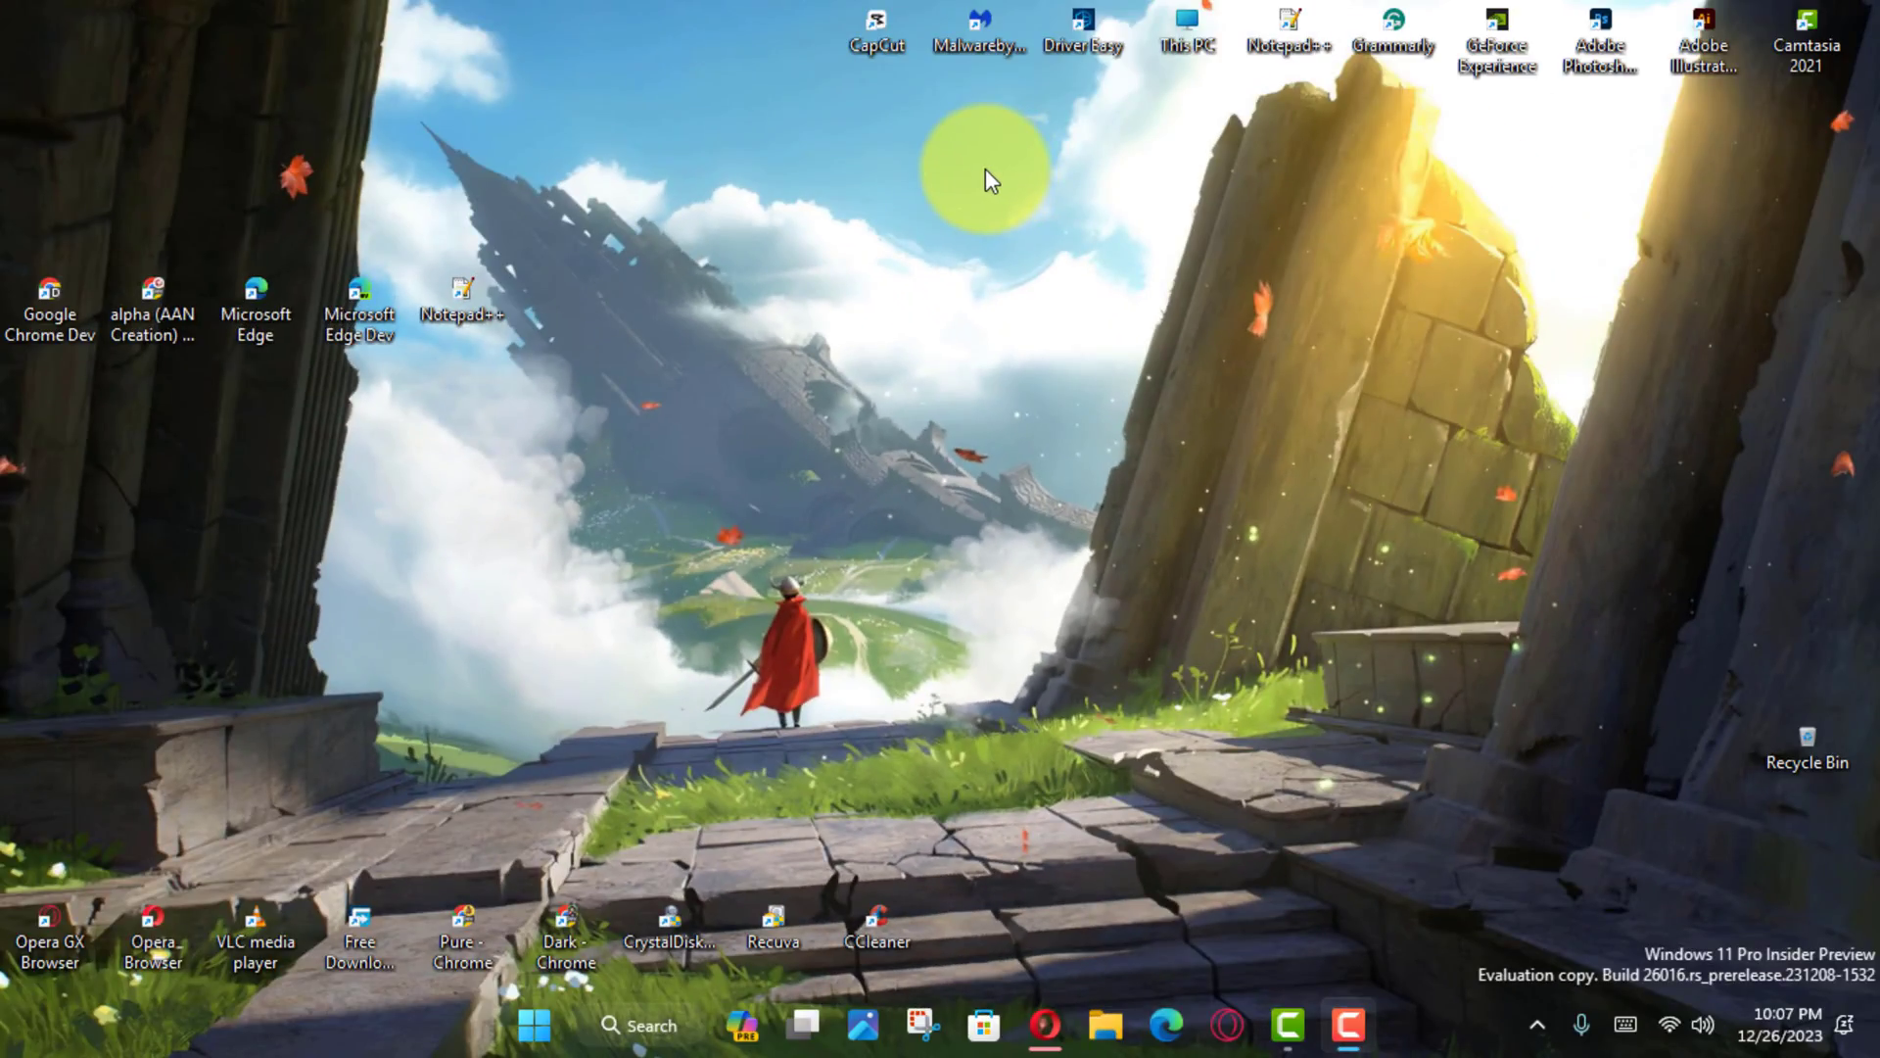